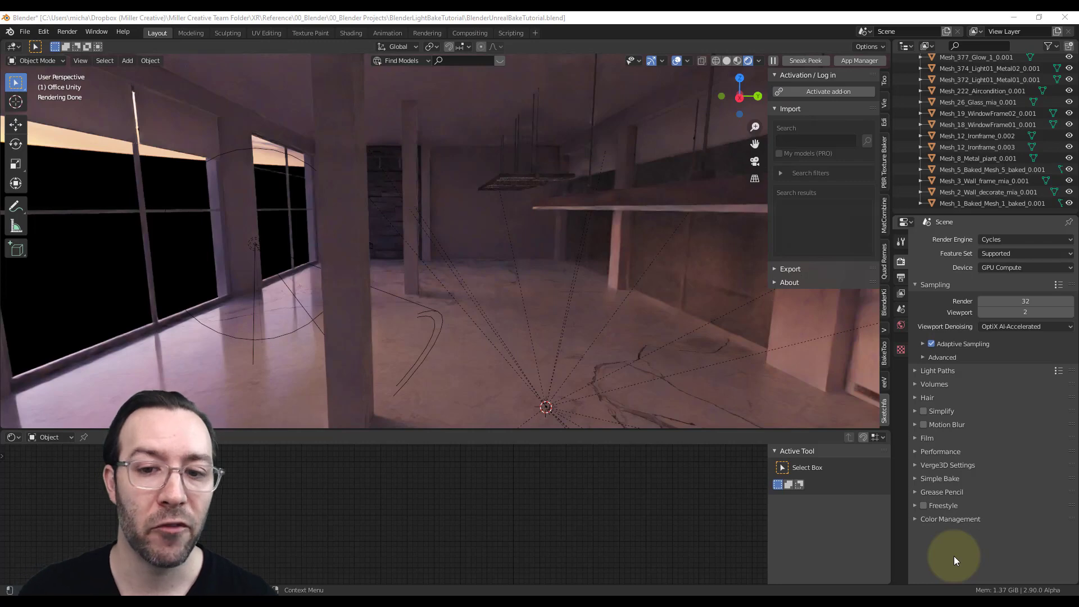
Step: Bring up the Windows task switcher listing all open windows
key(Alt+Tab)
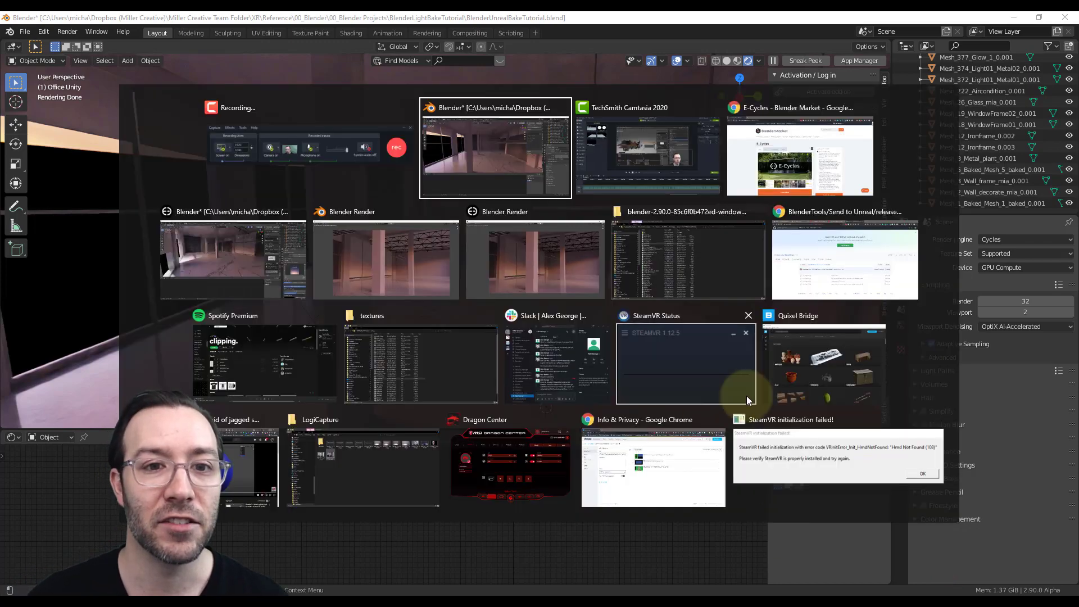
Step: Bring the Chrome E-Cycles Blender Market tab to the front and select its web address
click(800, 155)
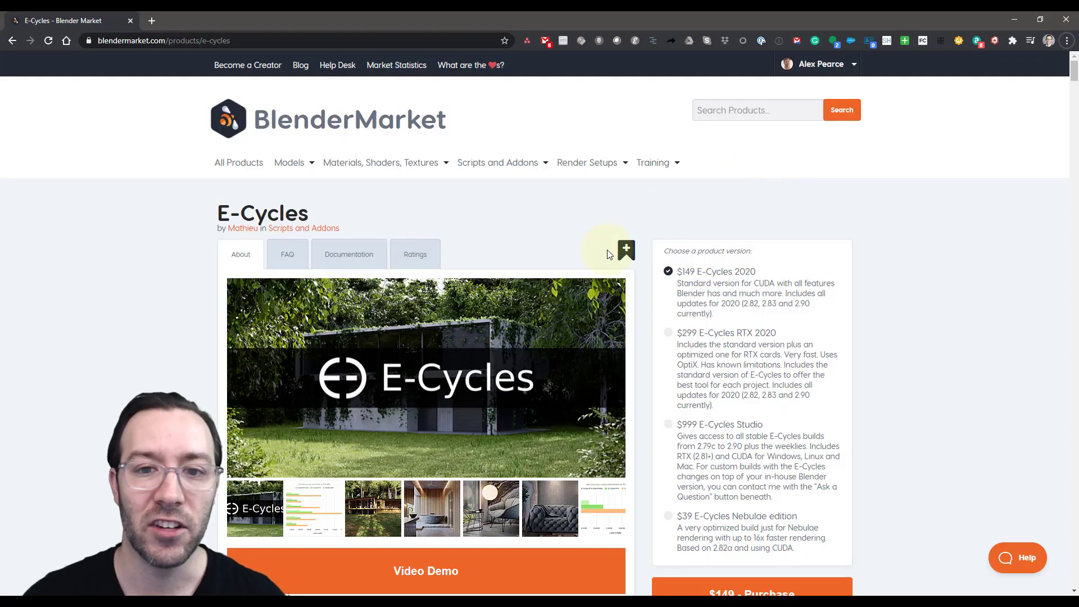
mouse_move(723, 260)
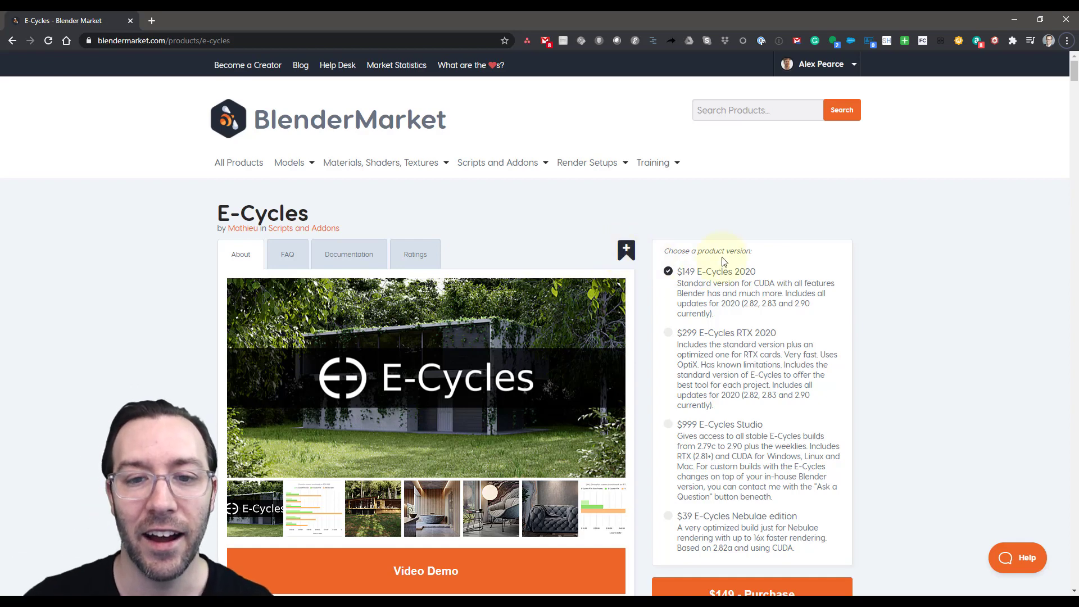
mouse_move(844, 308)
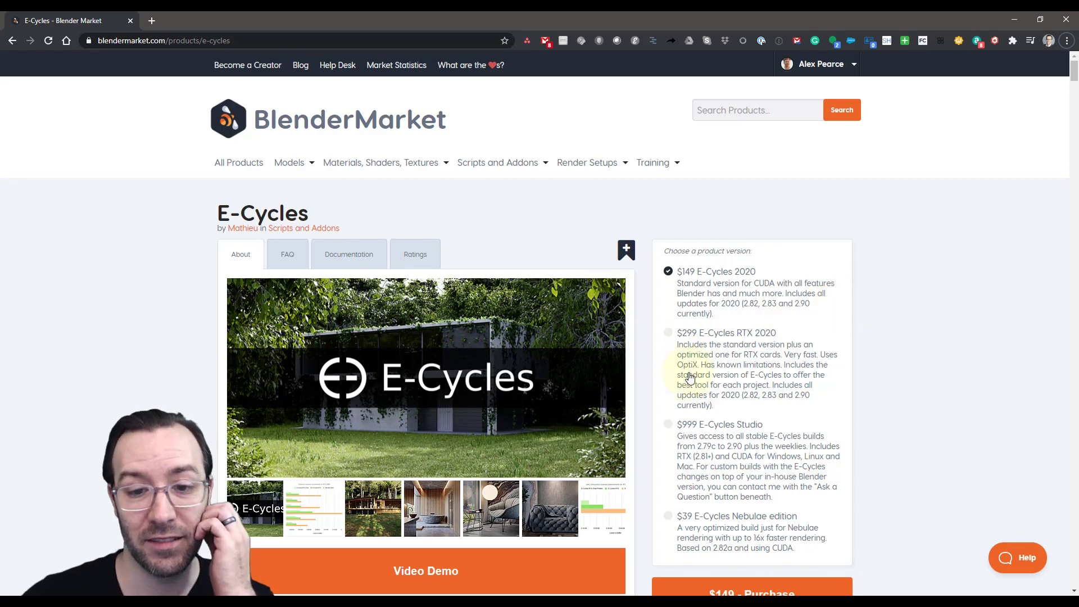
click(380, 162)
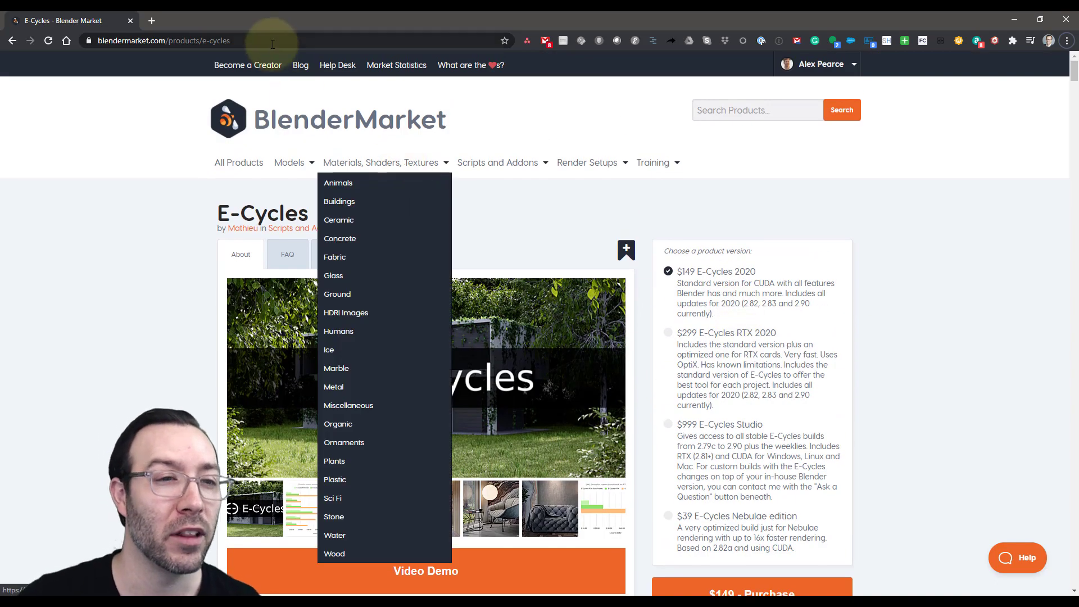
click(114, 207)
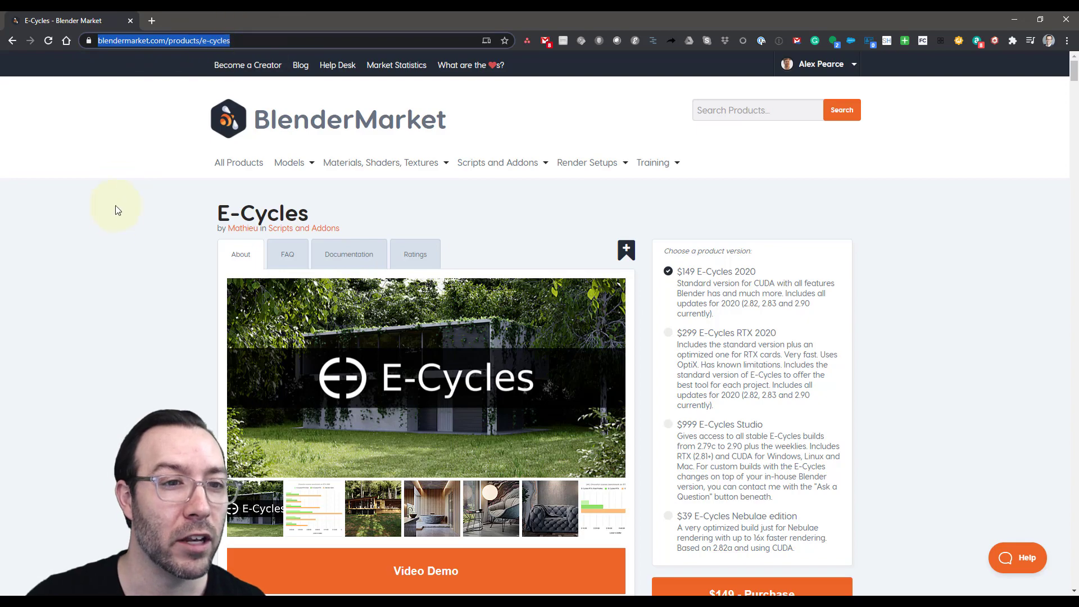
Step: Scroll through the E-Cycles product description, benchmark charts and feature list
scroll(down, 3)
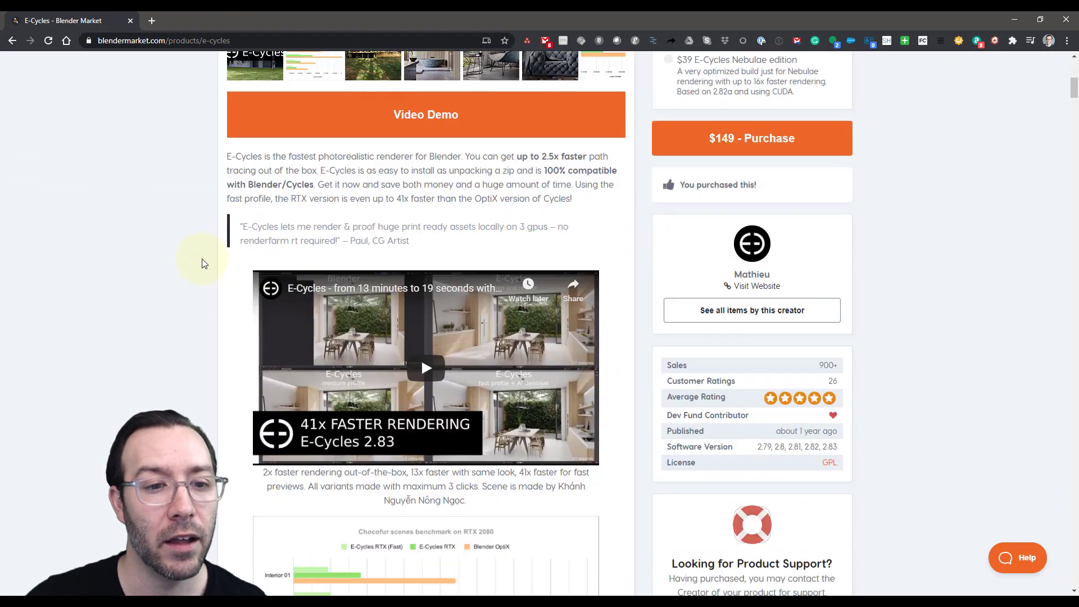
scroll(down, 3)
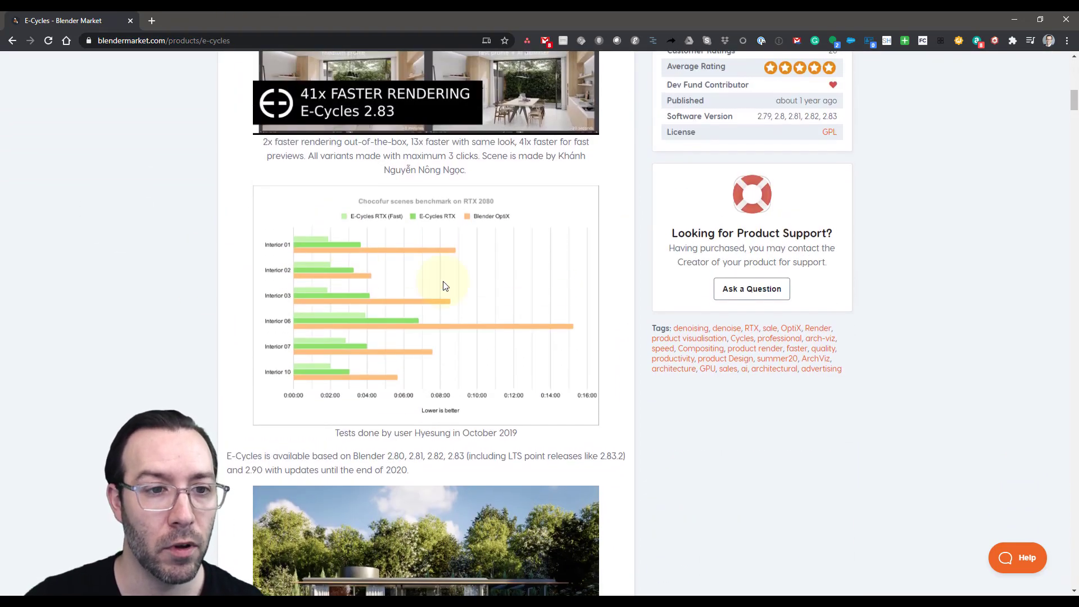
mouse_move(517, 276)
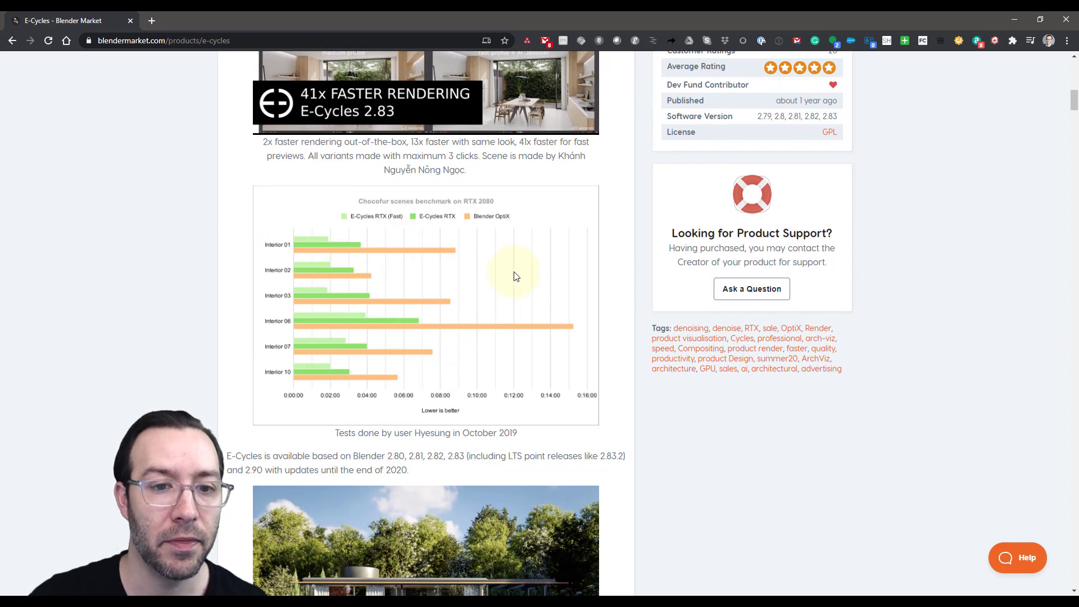
mouse_move(436, 251)
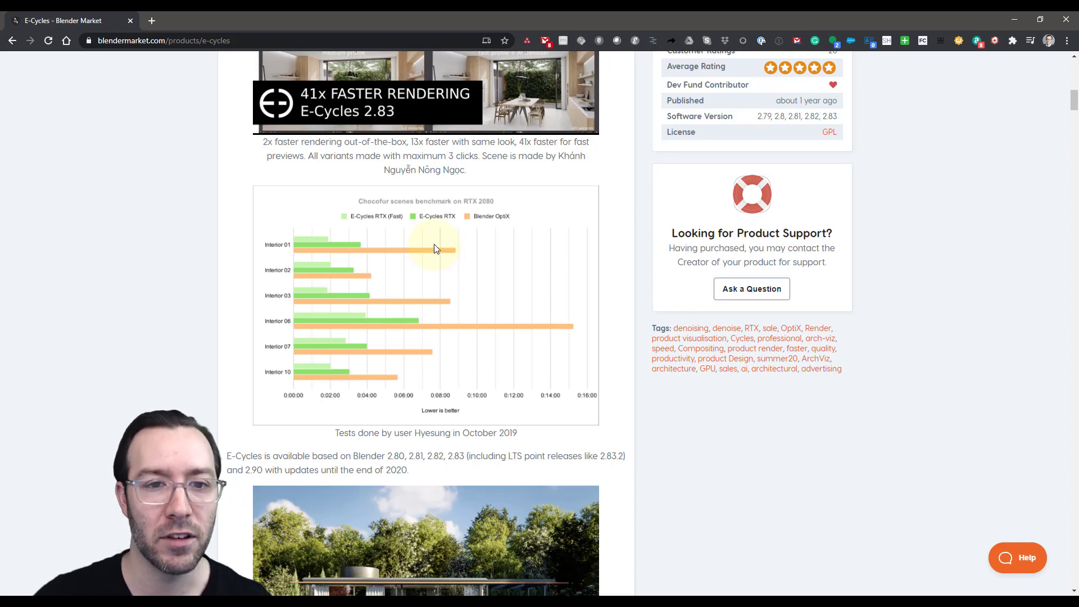
mouse_move(364, 326)
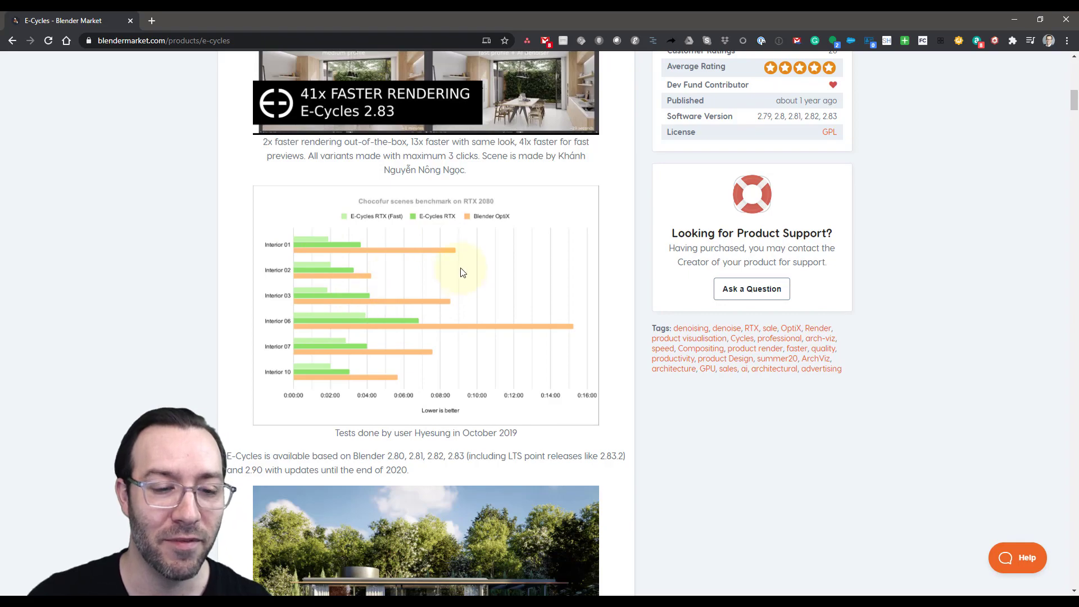
scroll(down, 3)
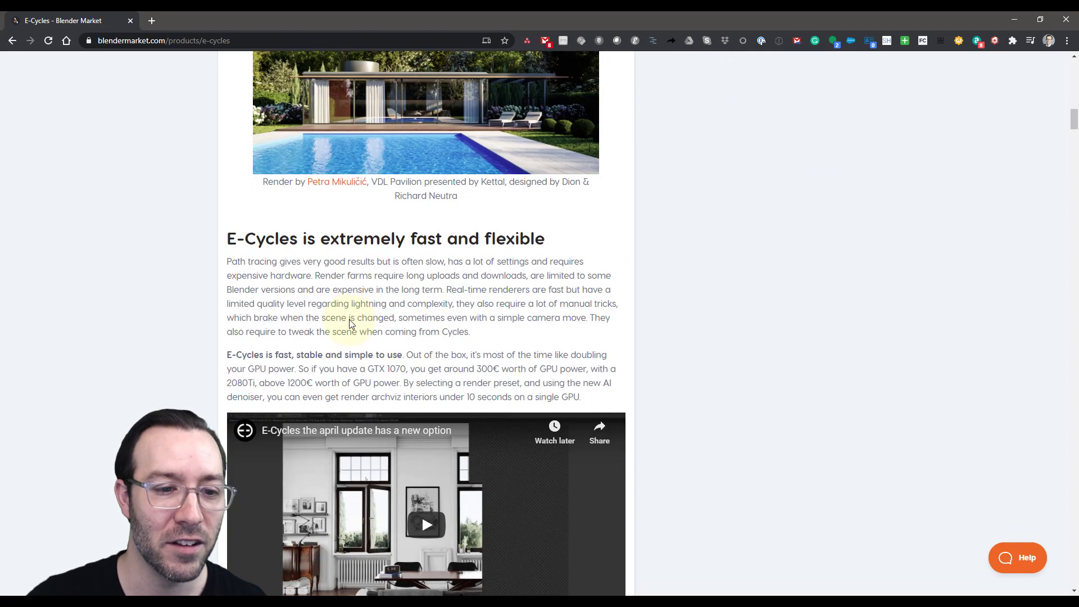
scroll(down, 3)
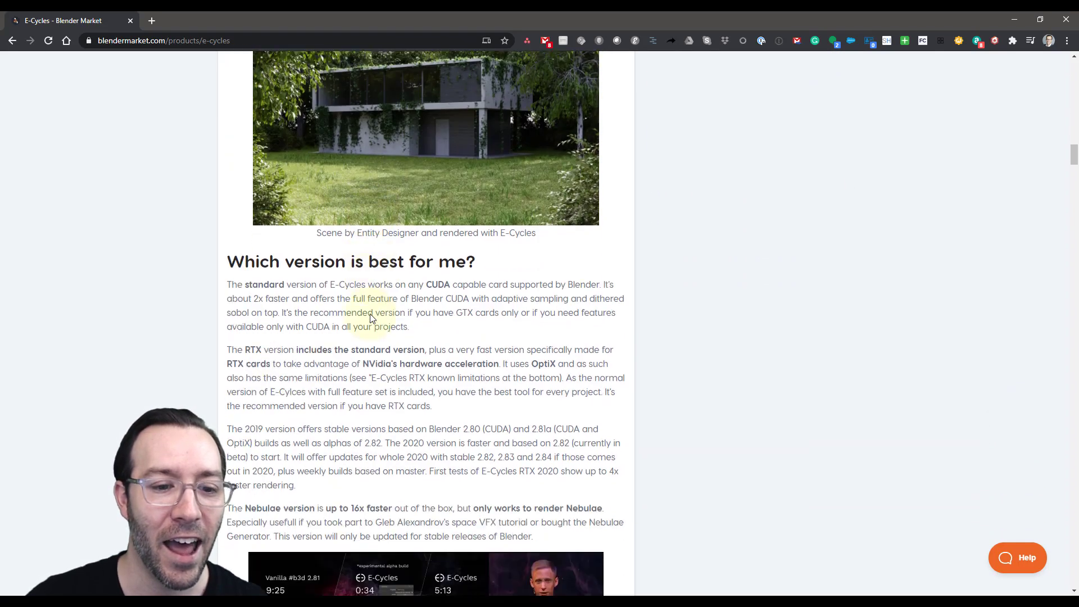
scroll(down, 3)
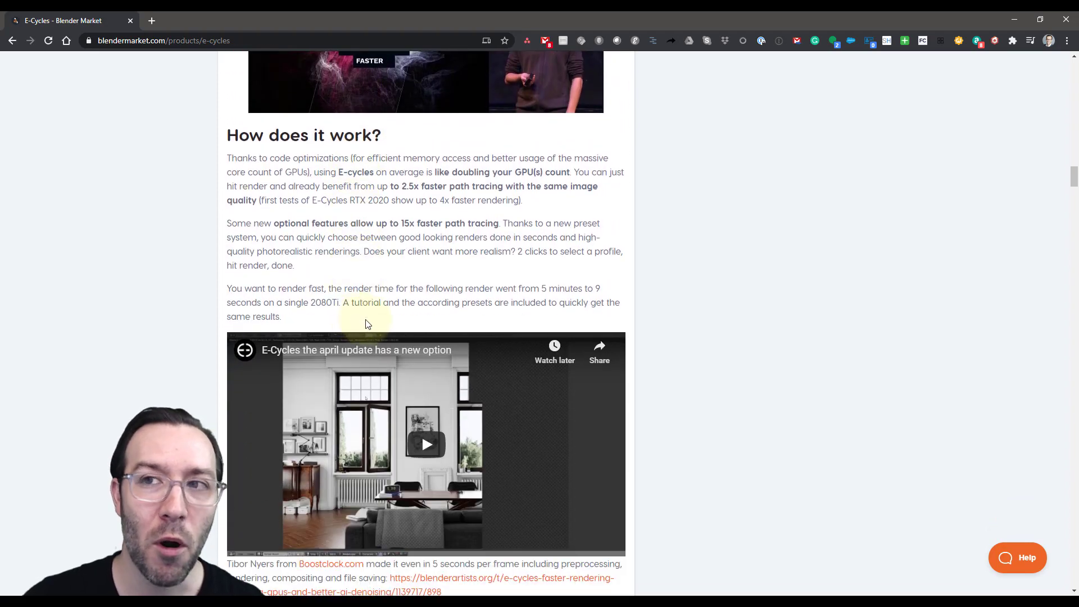
scroll(down, 3)
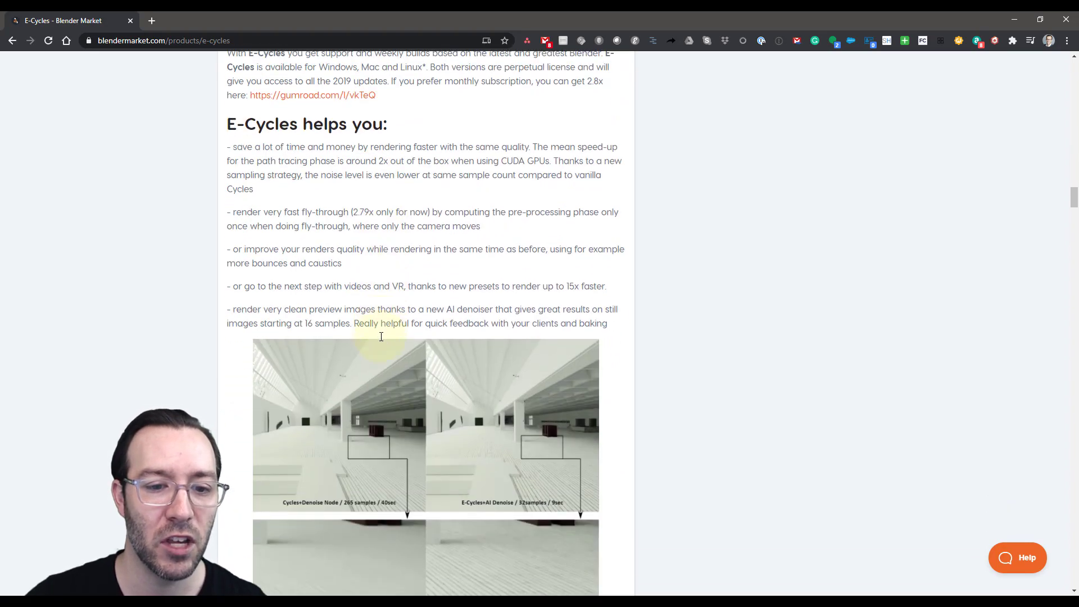
scroll(down, 3)
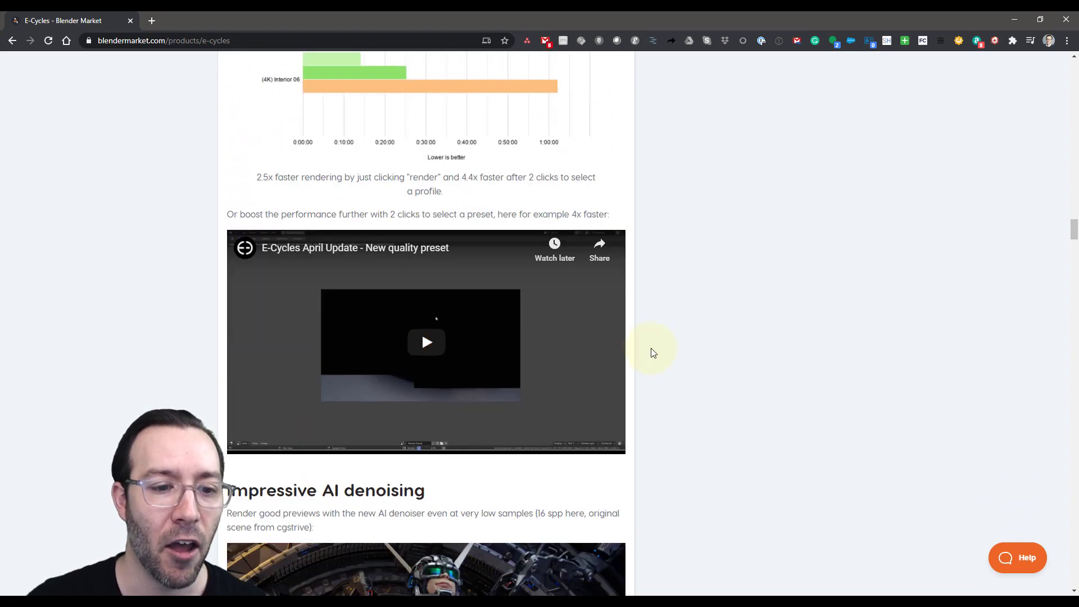
scroll(down, 3)
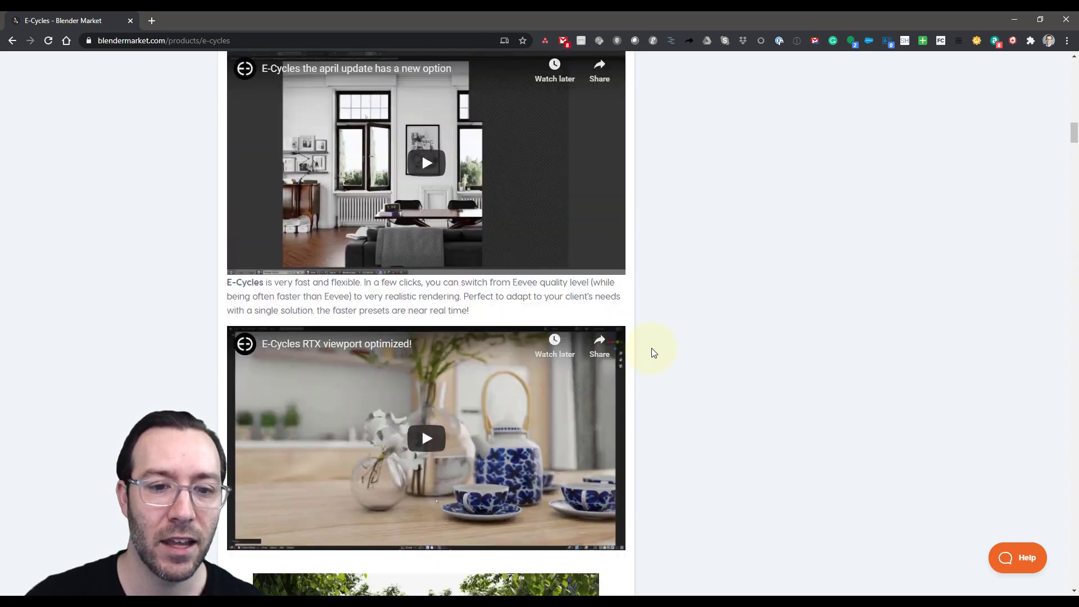
scroll(up, 3)
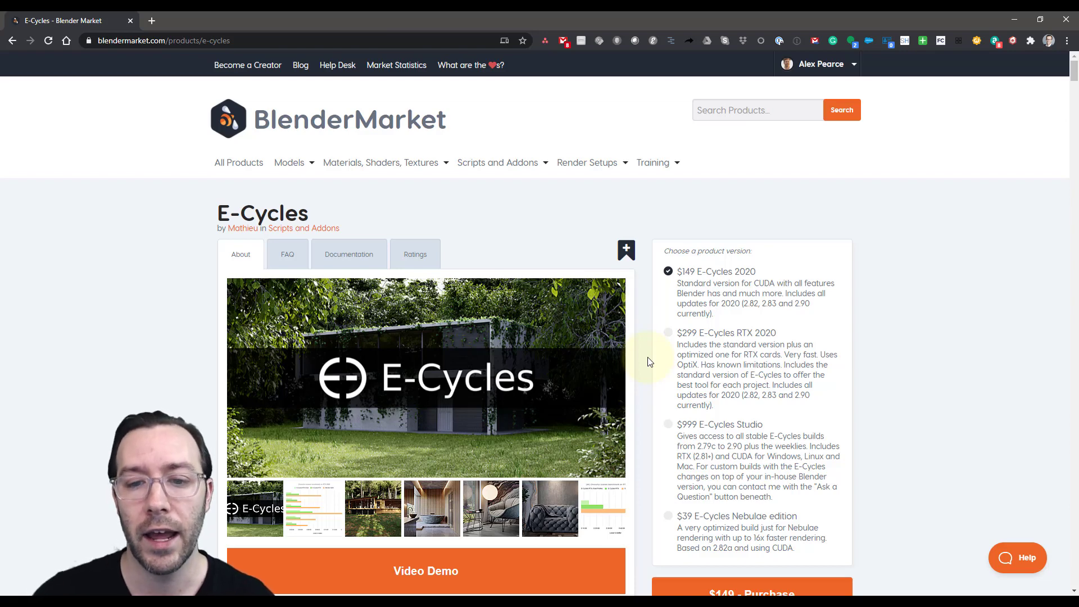
mouse_move(956, 310)
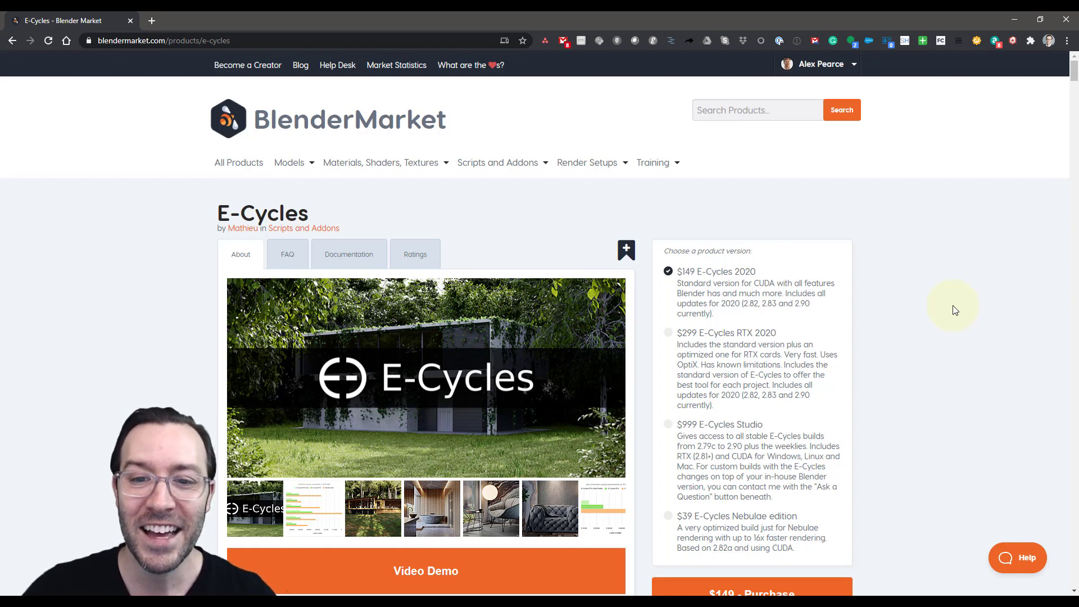
mouse_move(1047, 302)
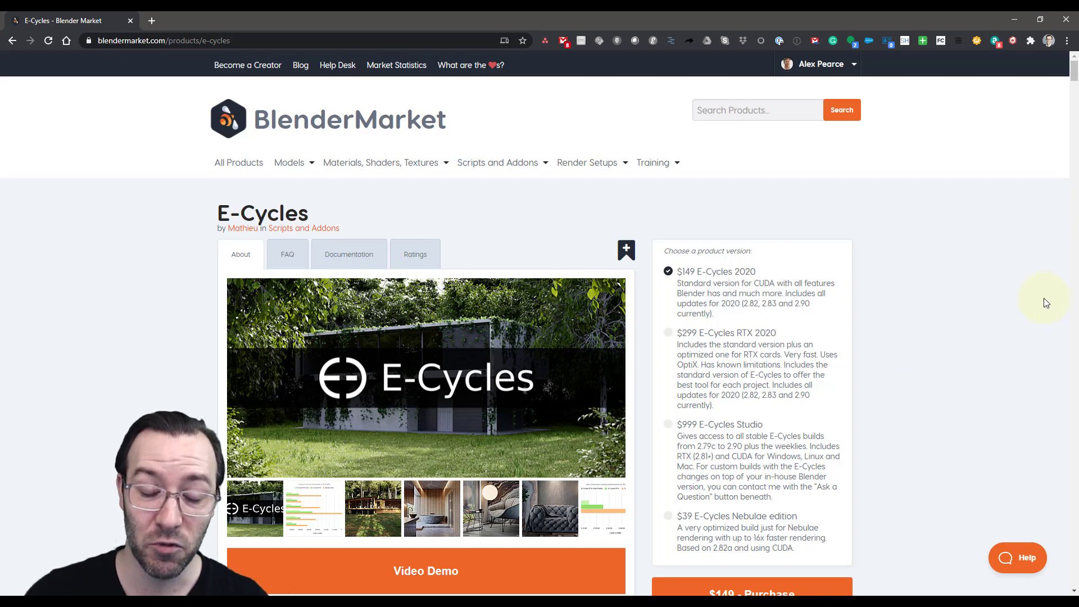
mouse_move(953, 328)
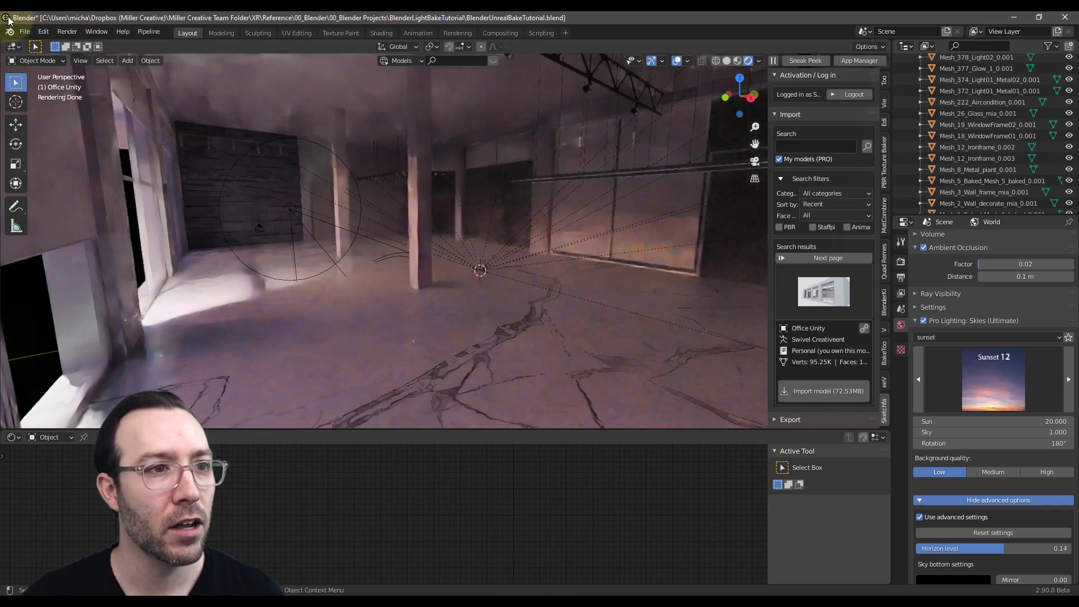
Step: Switch back to the E-Cycles Blender window showing the warehouse World settings
key(alt+tab)
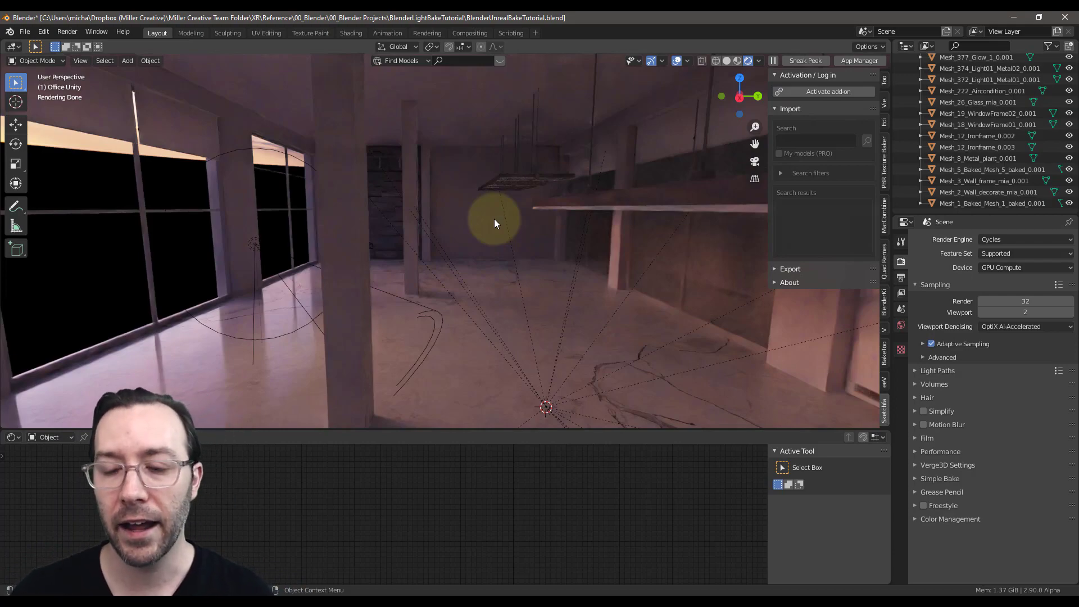
mouse_move(463, 282)
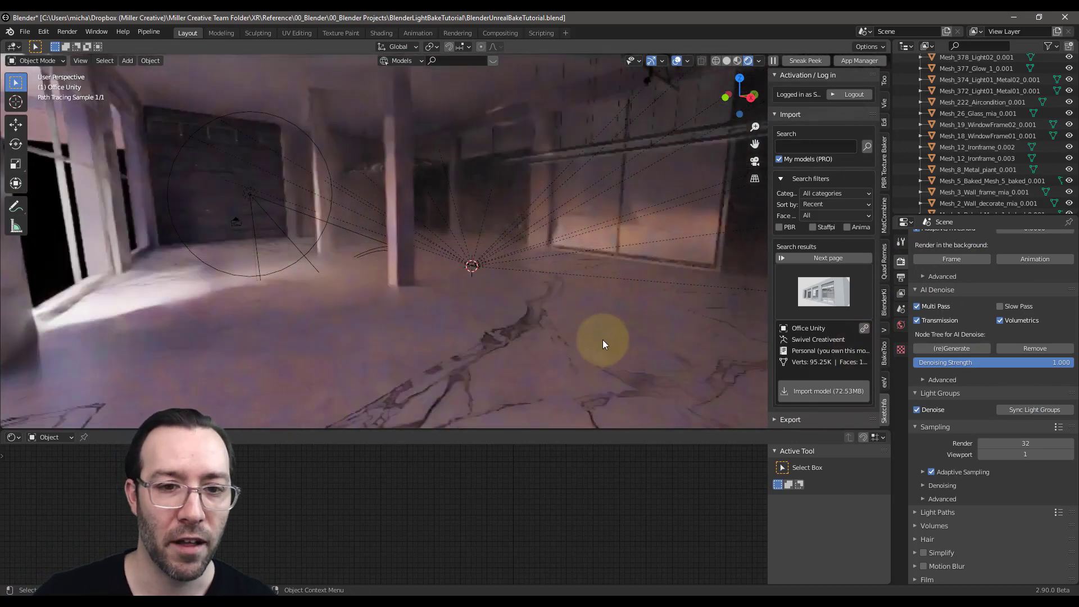
Step: Orbit the warehouse viewport and enter the scene camera view
drag(602, 344, 560, 343)
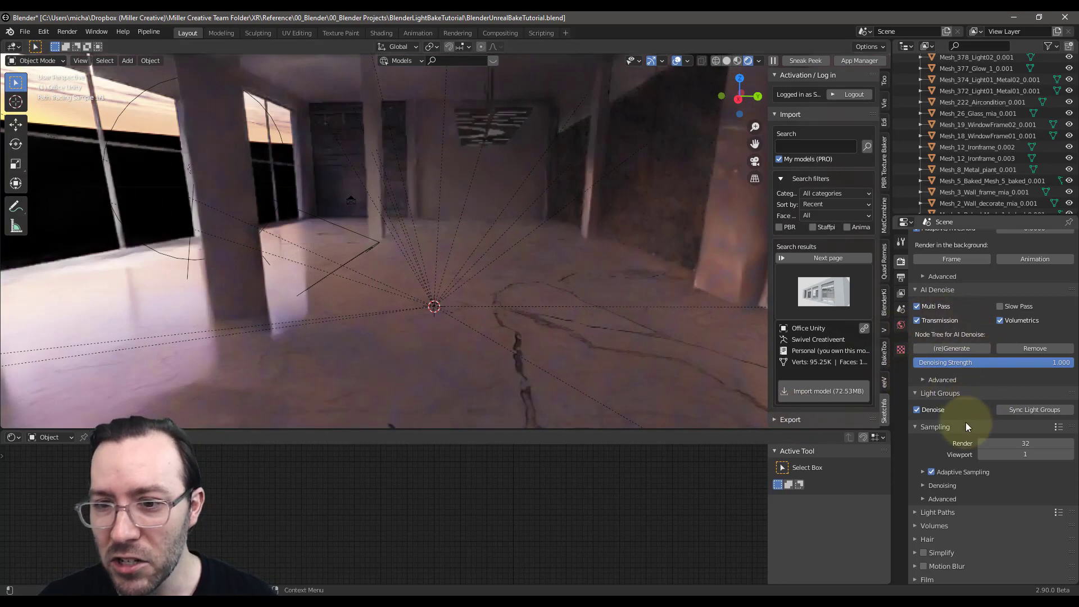
click(924, 486)
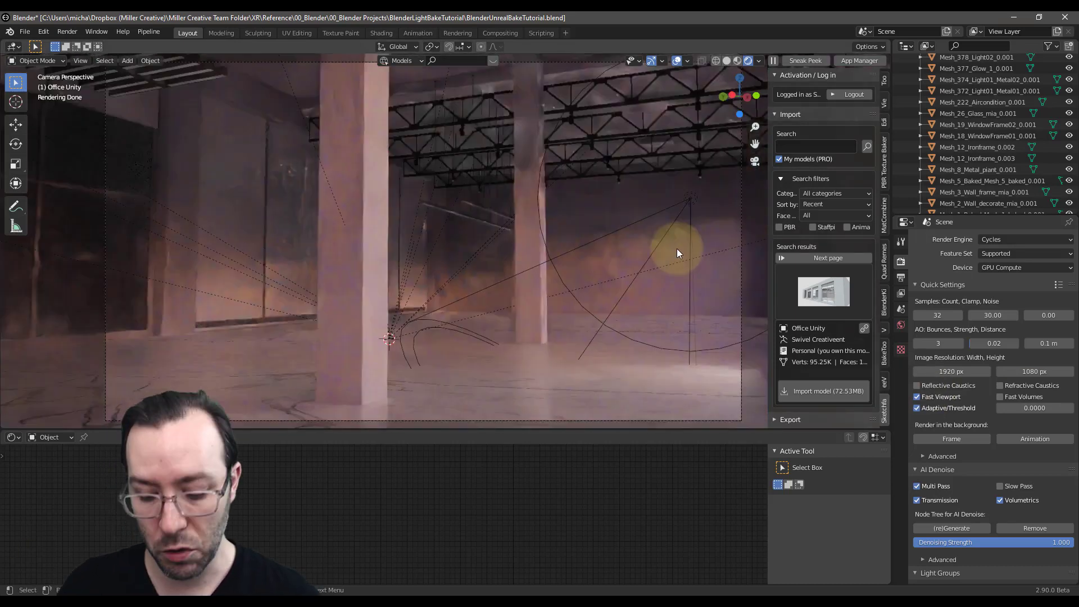
Step: Compare the stored warehouse renders (18.51 s and 43.33 s) via the render Slot list
key(alt+tab)
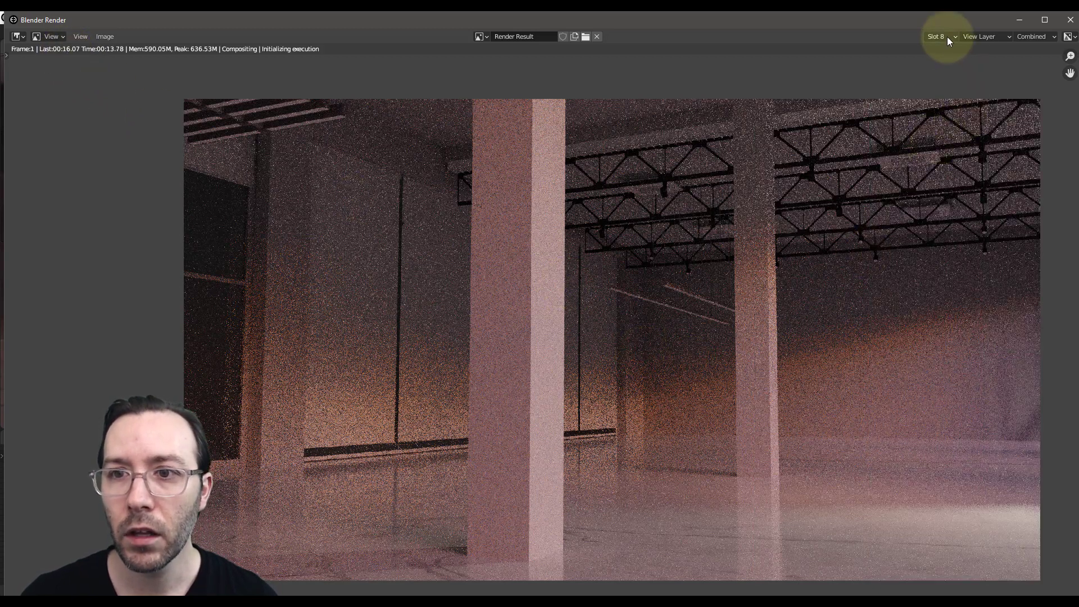
mouse_move(776, 166)
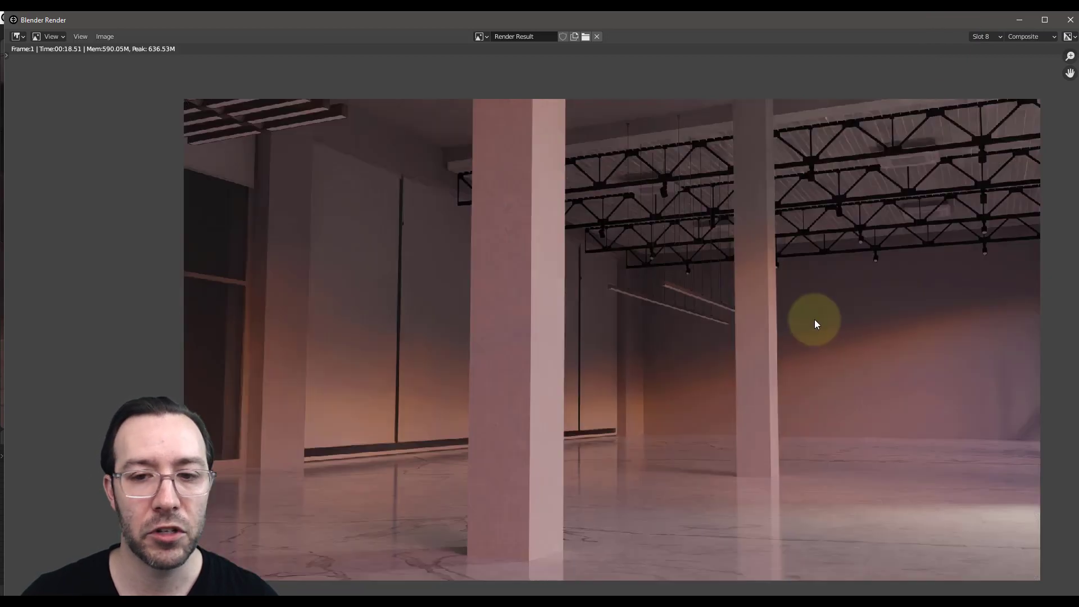
click(982, 36)
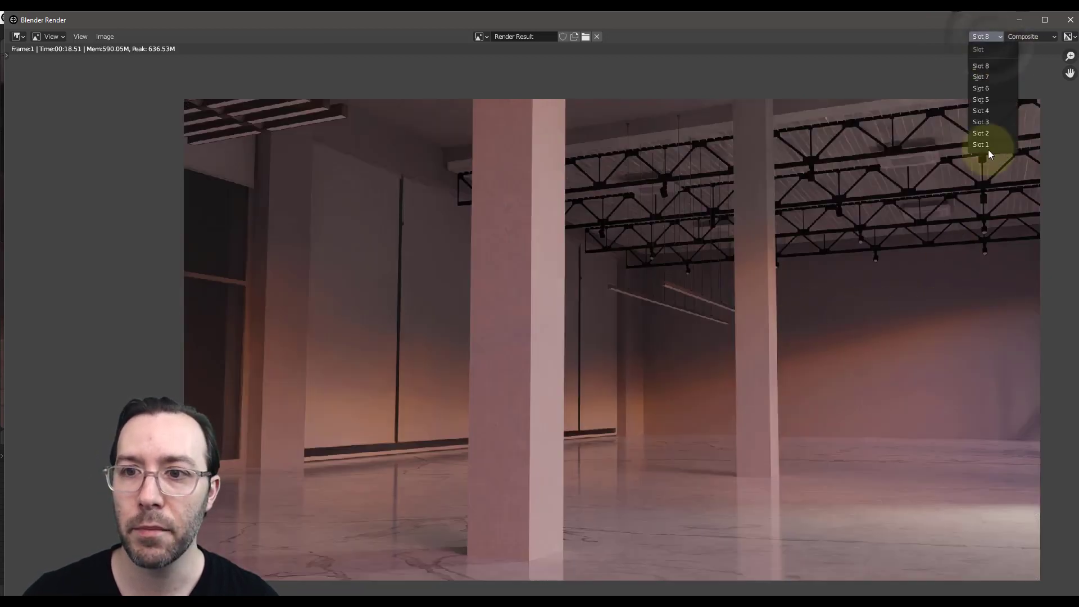
key(alt+tab)
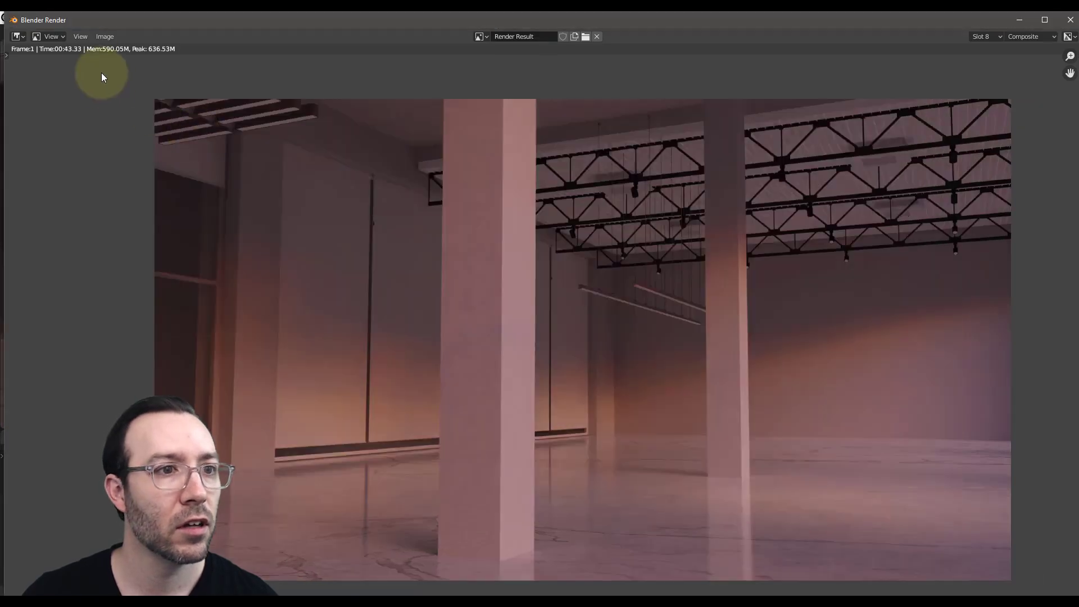
mouse_move(61, 53)
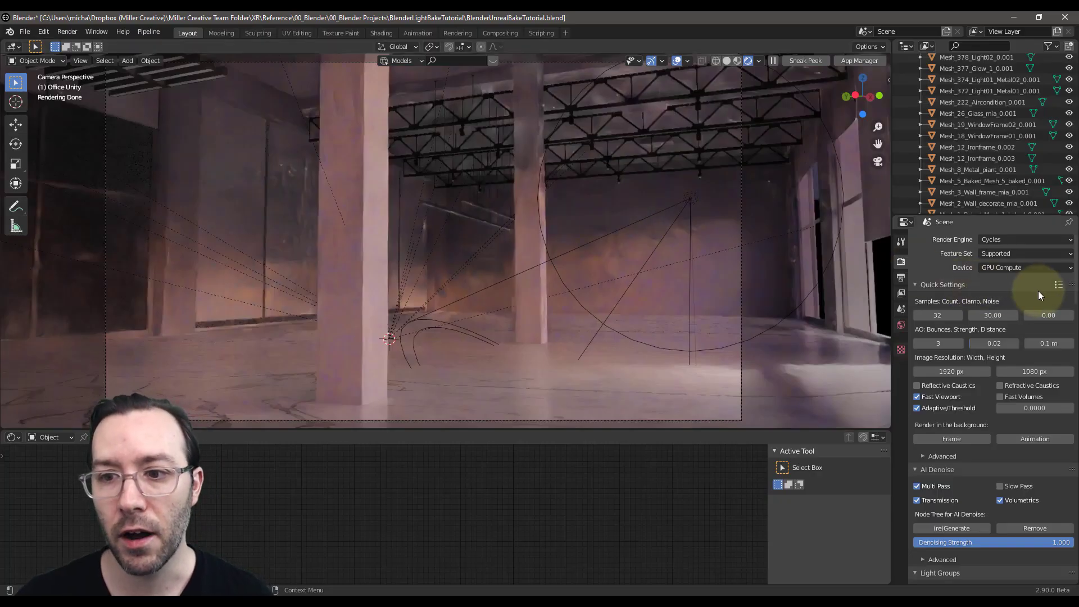
Step: Apply the '1 - Very Fast' quick-settings preset and choose render Slot 1 for the result
click(1059, 285)
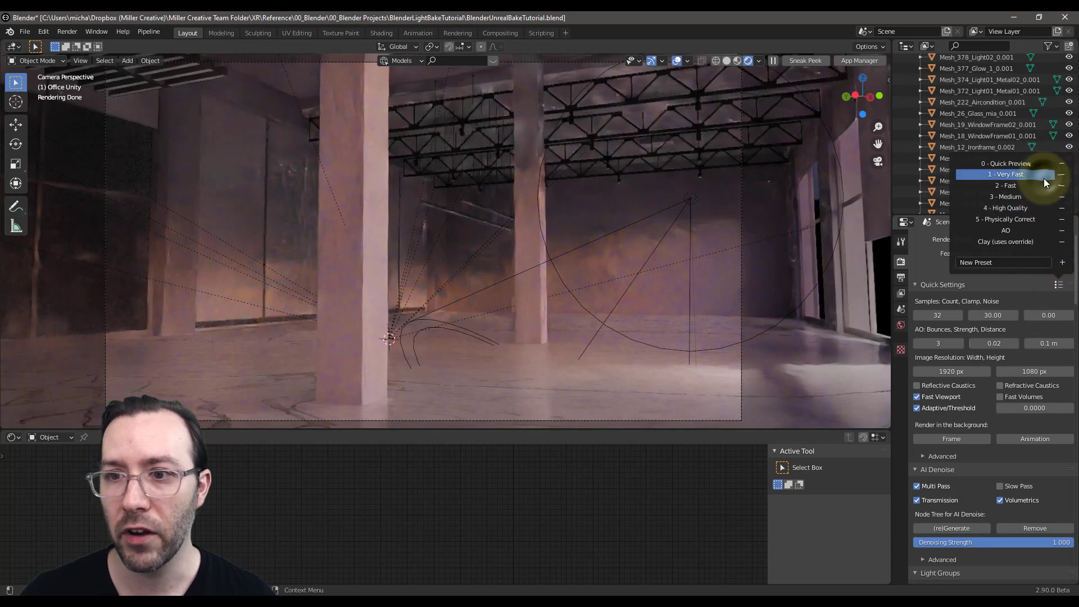
click(1003, 174)
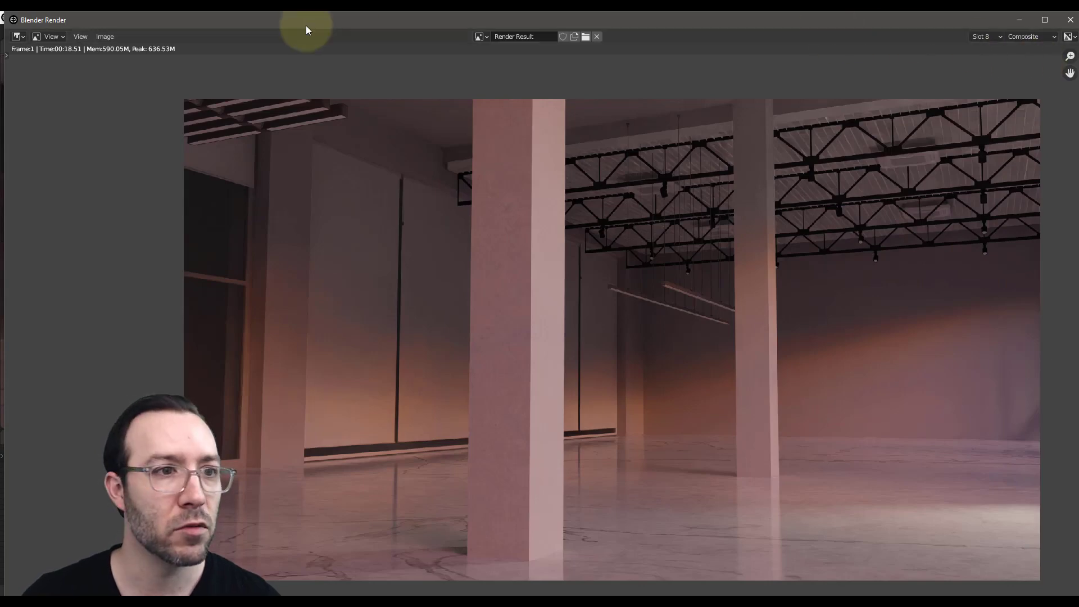
click(986, 36)
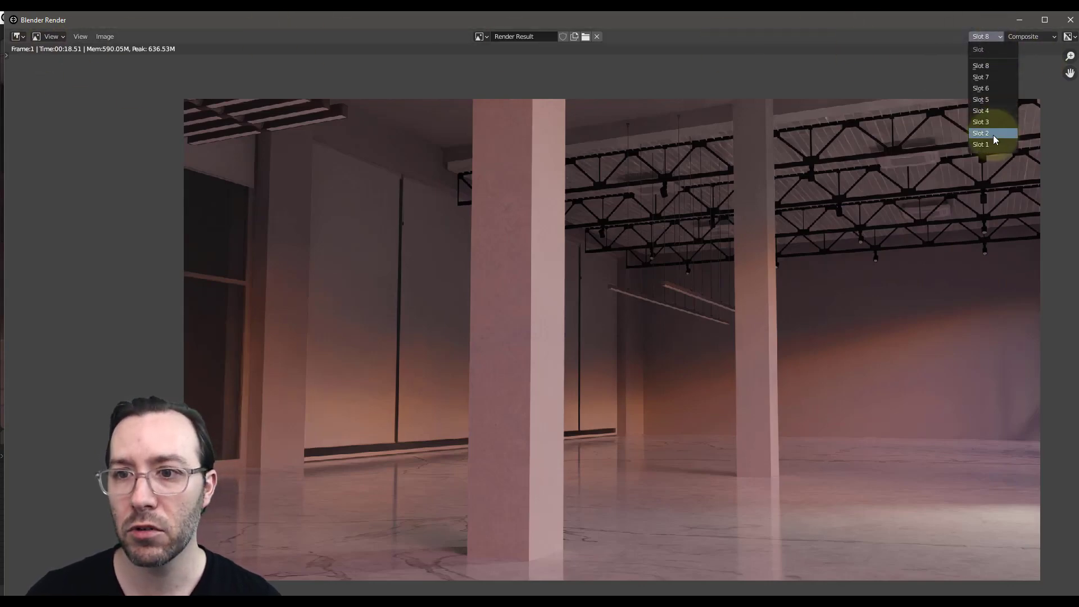
click(980, 144)
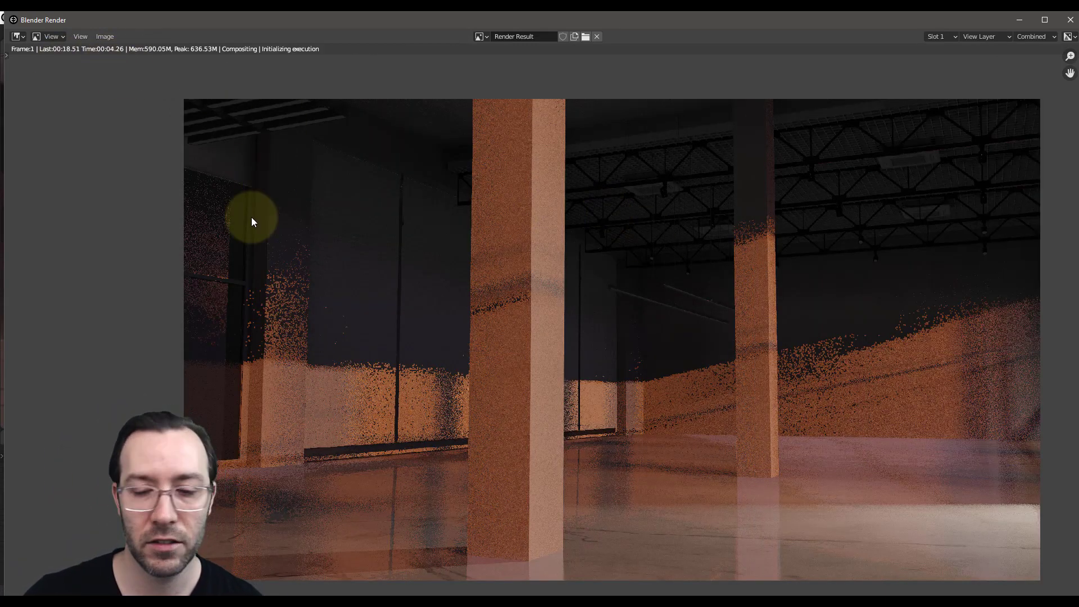
mouse_move(744, 386)
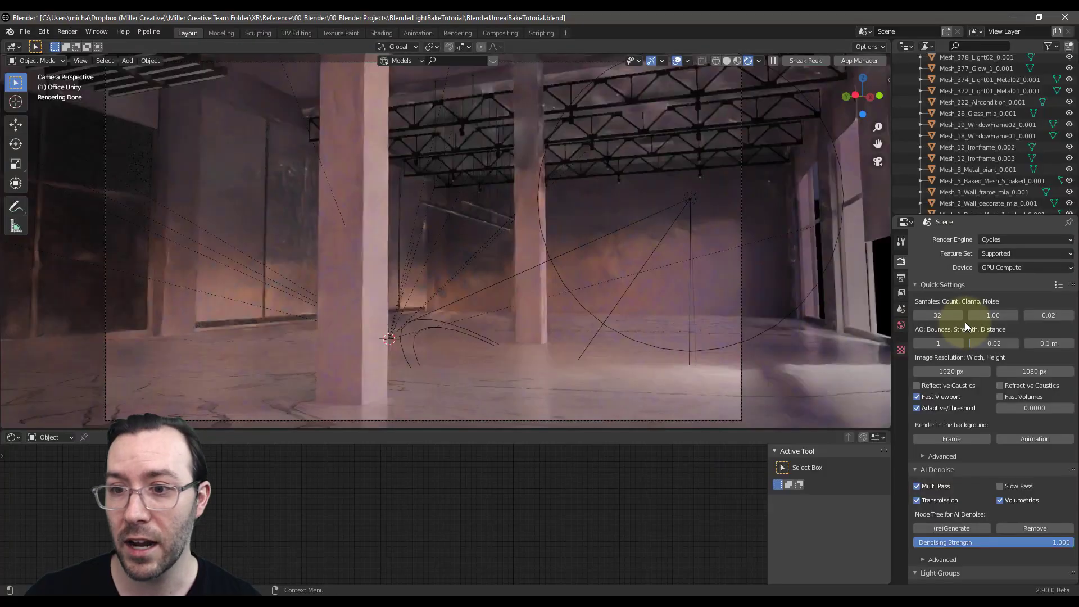
Step: Switch the quick-settings preset to '2 - Fast'
click(1058, 284)
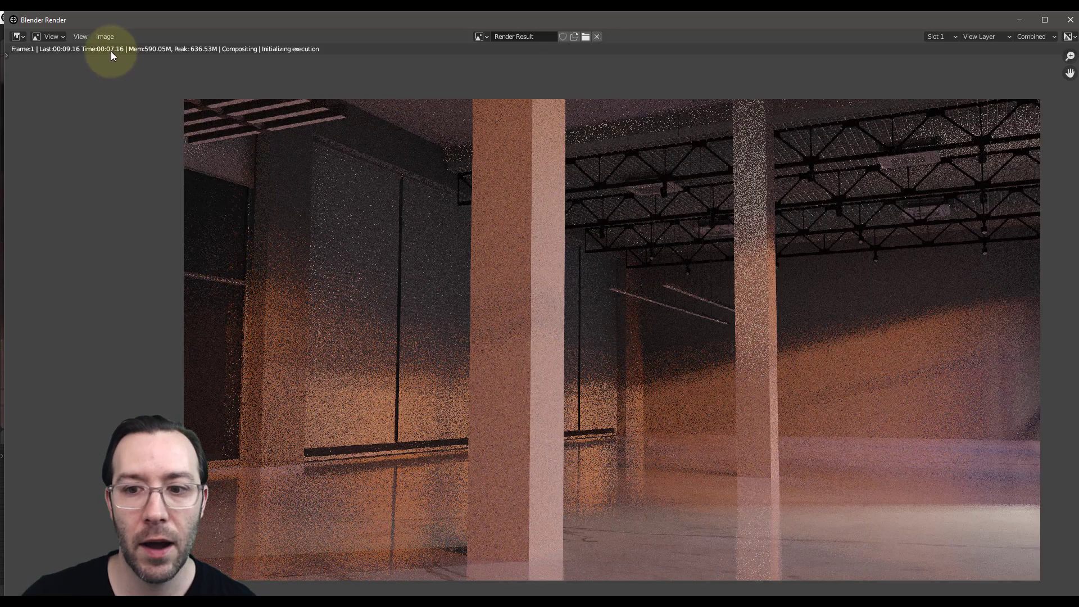
mouse_move(777, 390)
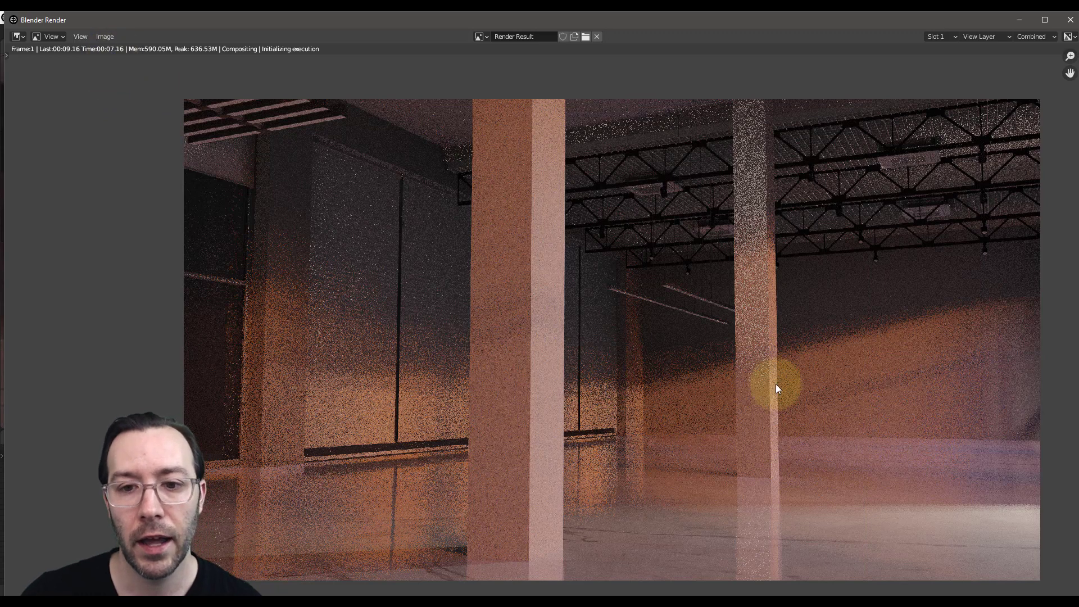
mouse_move(782, 382)
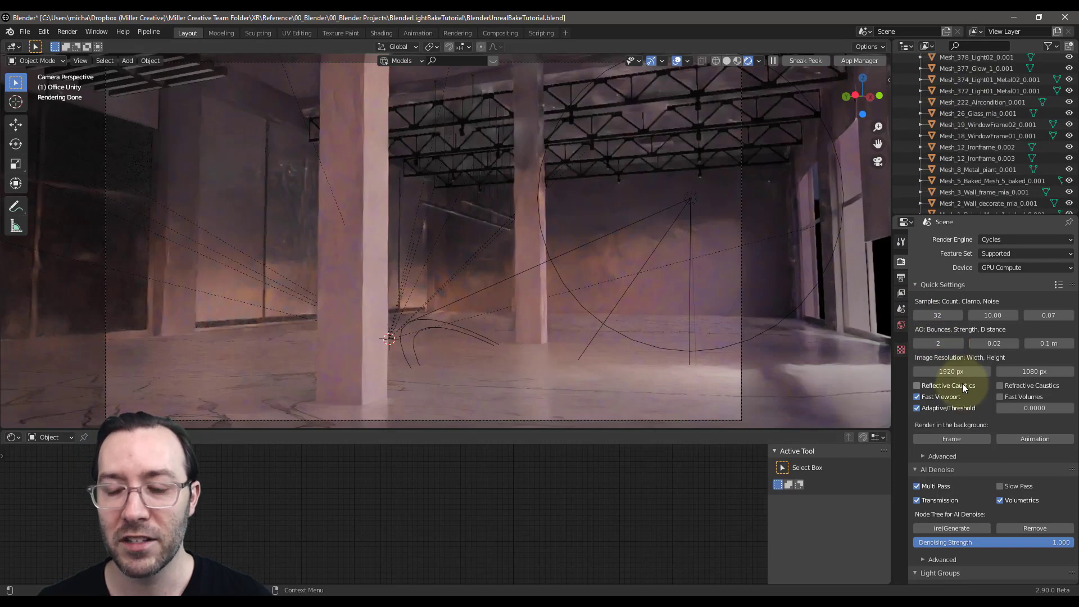
Step: Apply the '3 - Medium' preset and turn off Reflective and Refractive Caustics
click(1059, 285)
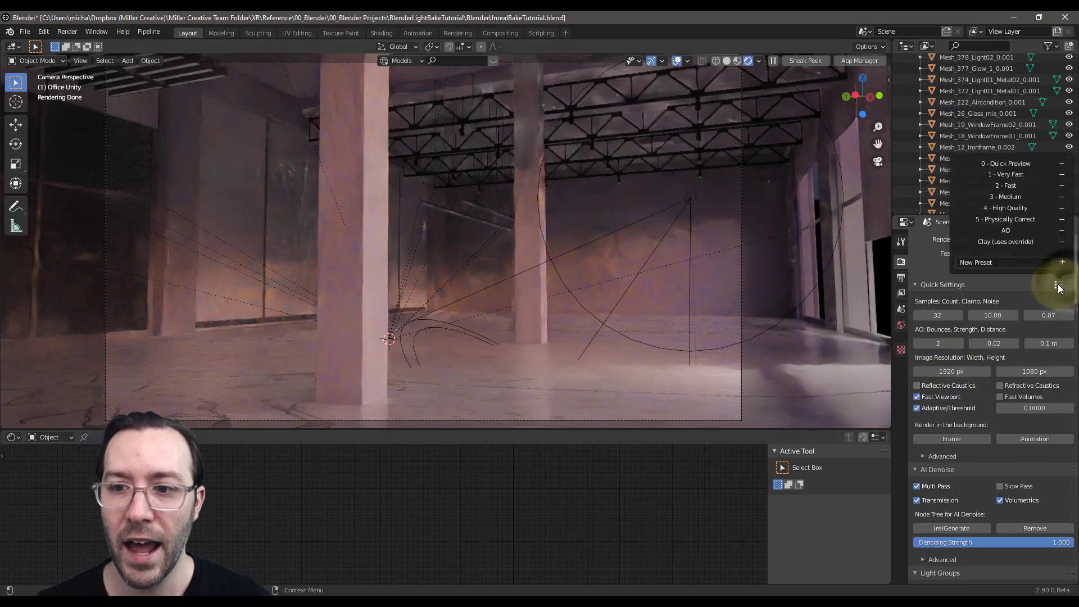
mouse_move(1005, 197)
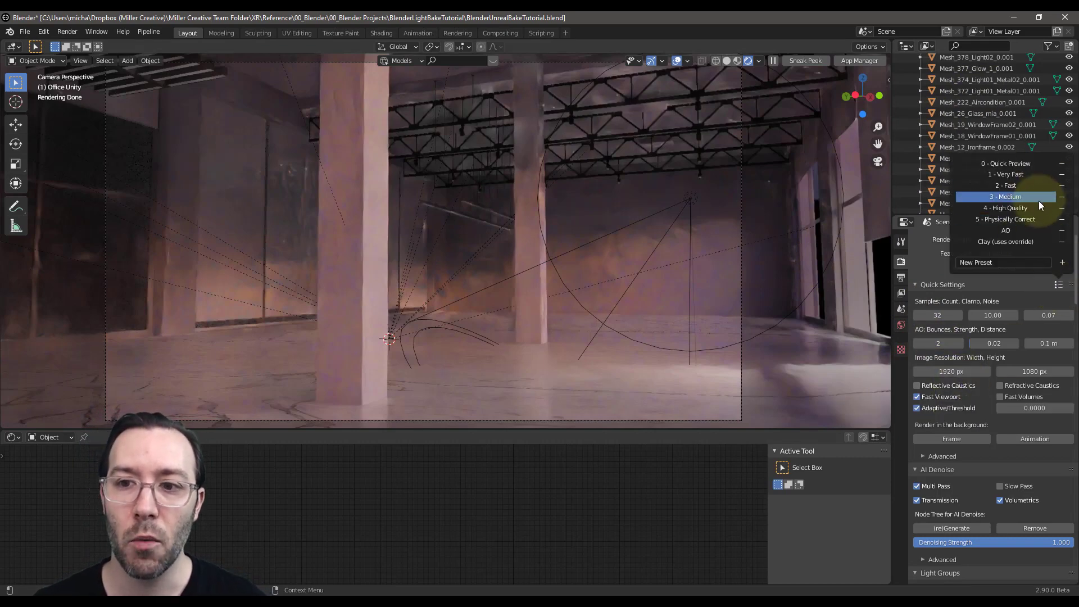
click(1005, 218)
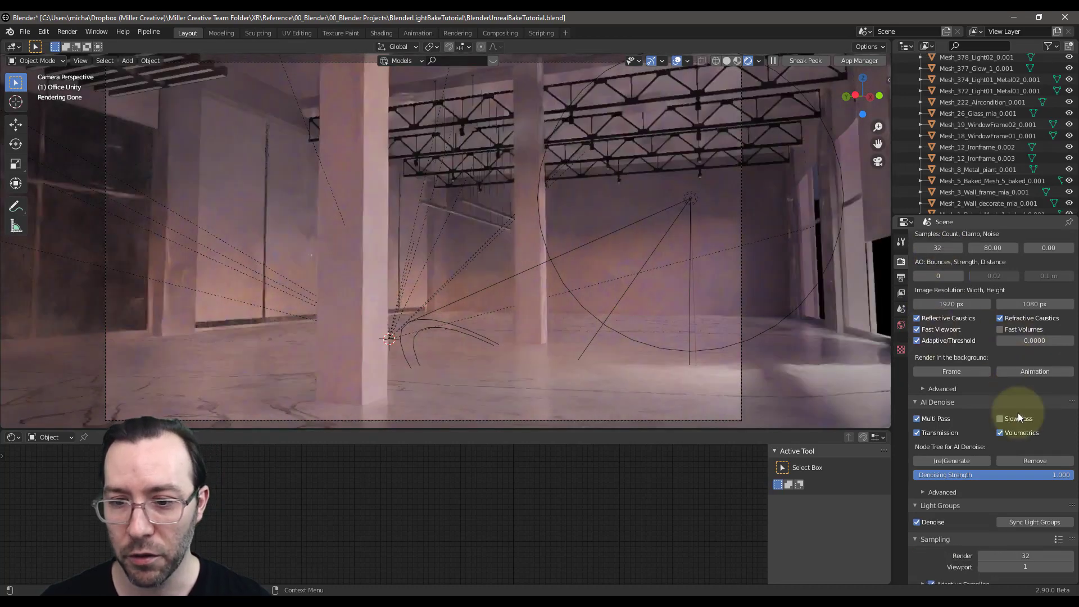
scroll(down, 3)
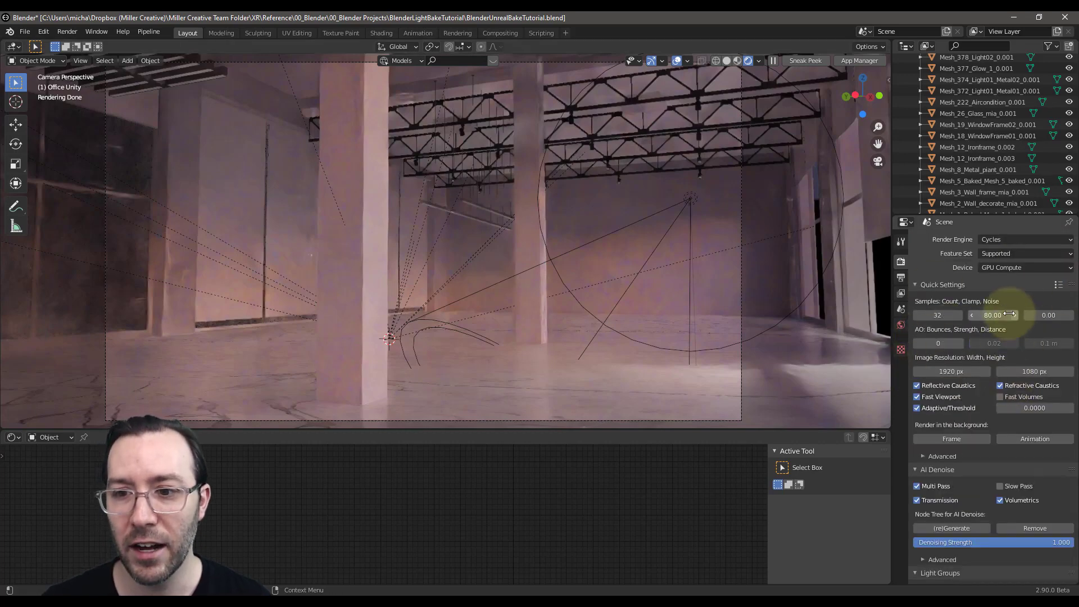
click(917, 386)
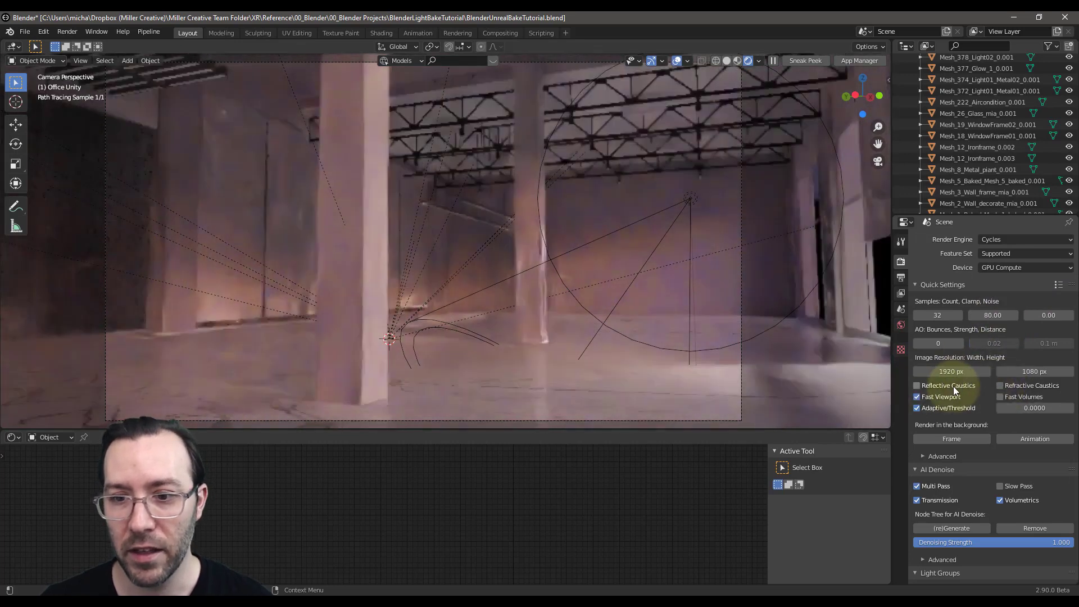
click(917, 385)
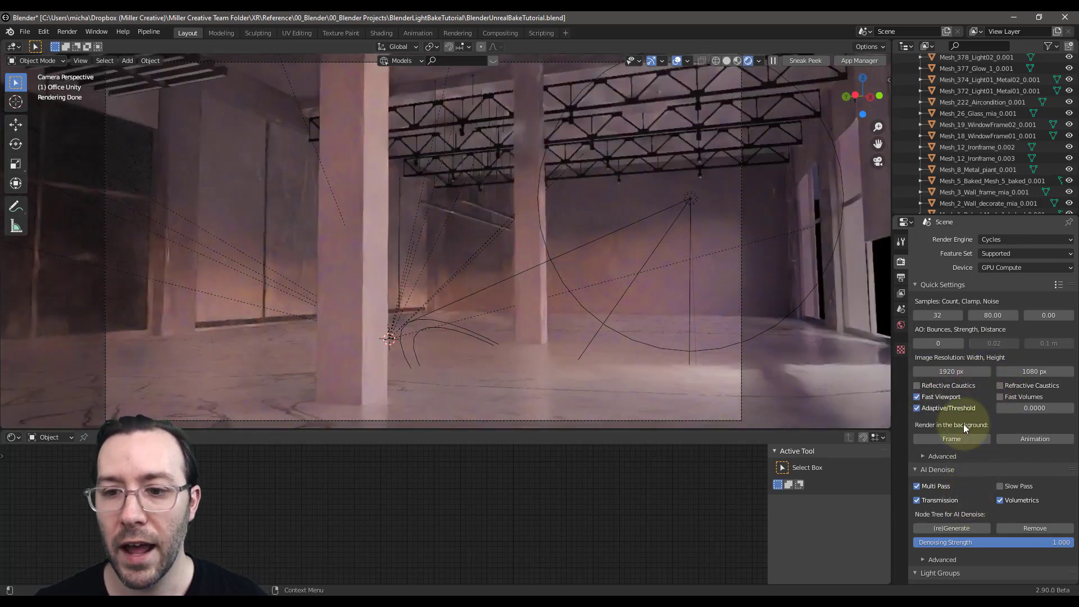
mouse_move(950, 438)
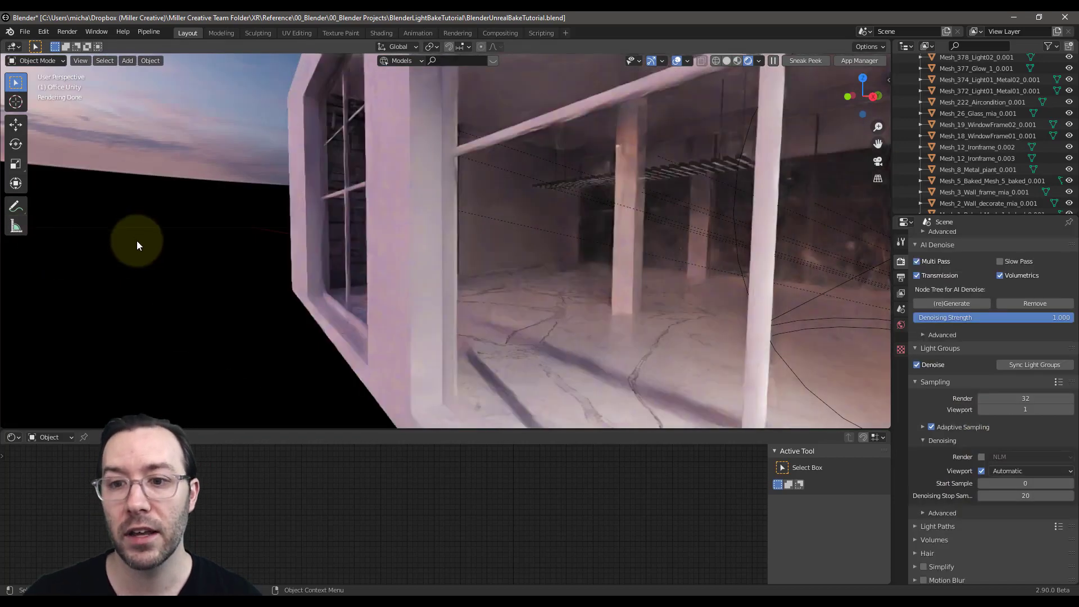
Step: Switch to the Compositing workspace and regenerate the AI Denoise node tree
click(499, 33)
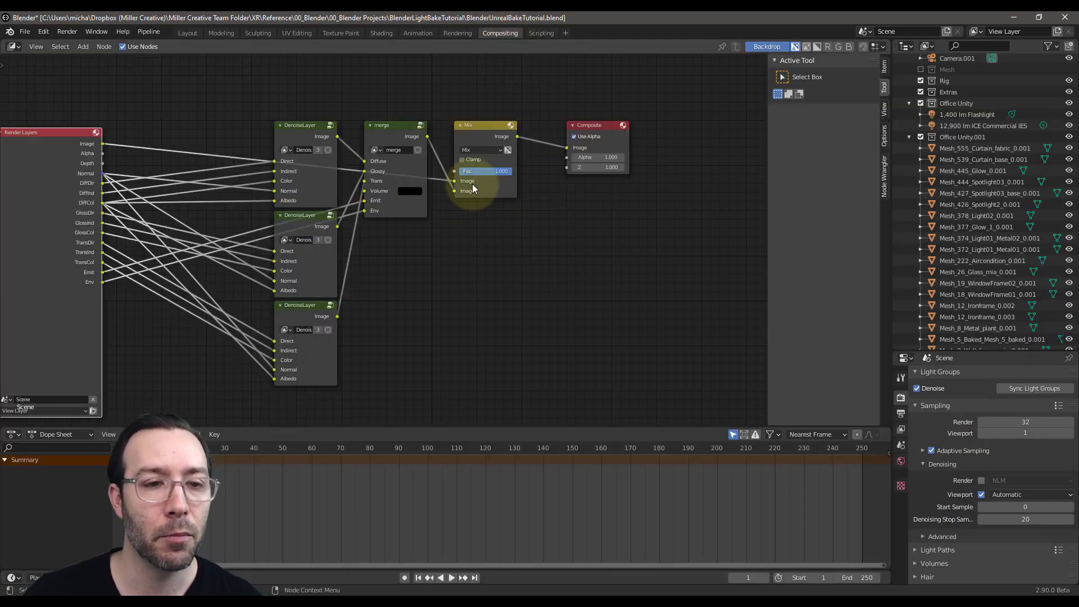
scroll(down, 3)
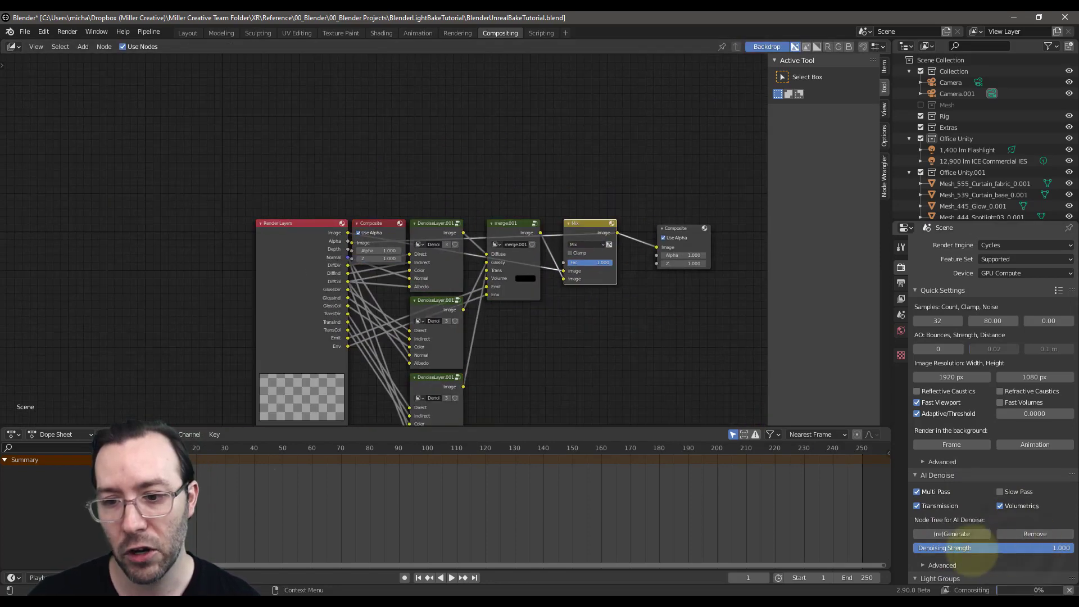
Step: Review the denoised warehouse render in the render result window
drag(1032, 548, 976, 547)
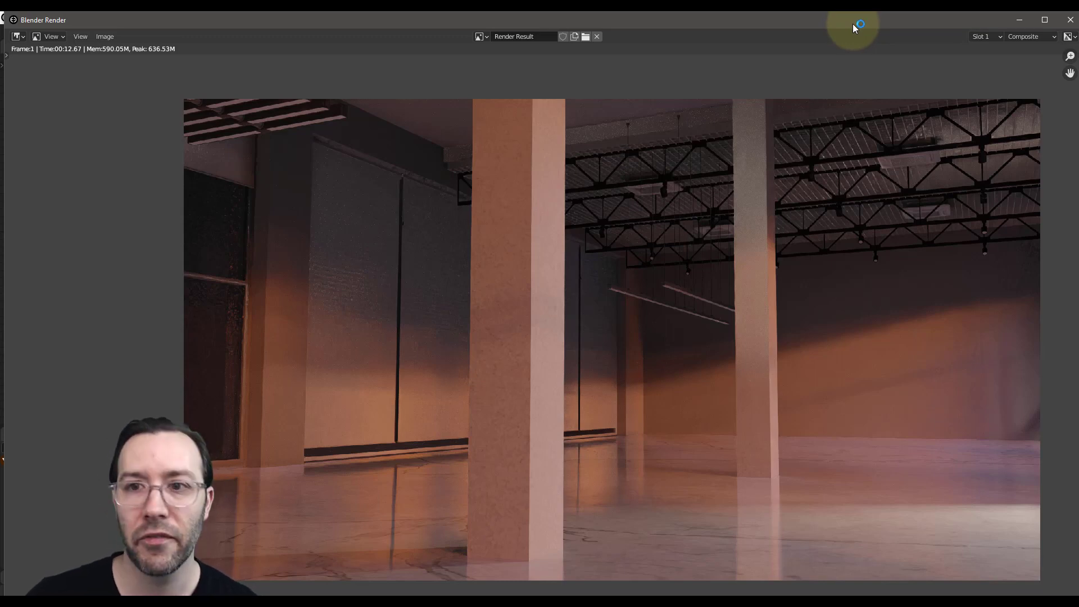
mouse_move(870, 34)
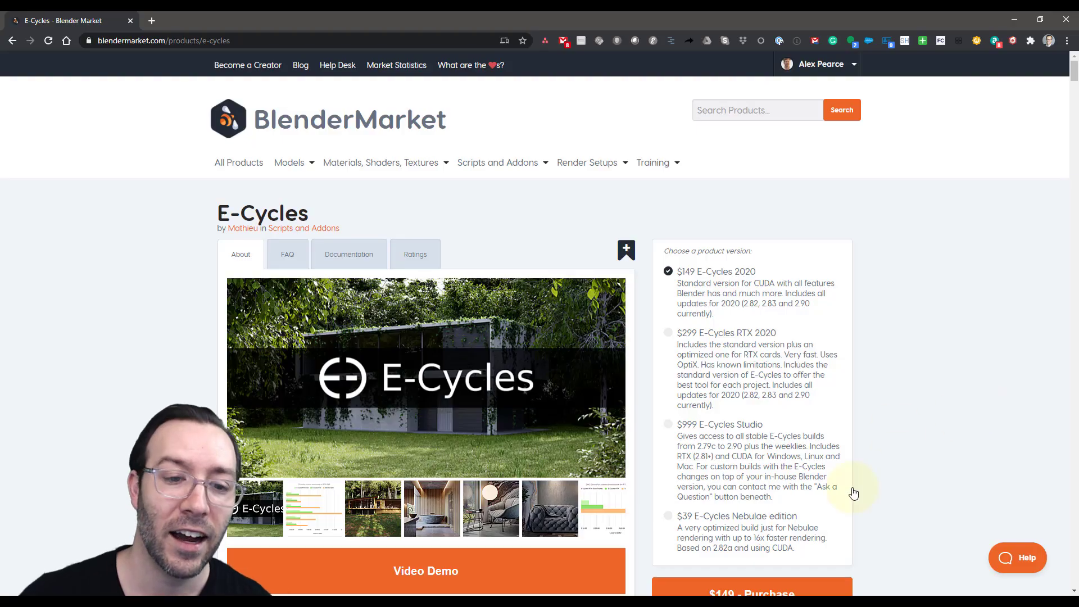
mouse_move(890, 328)
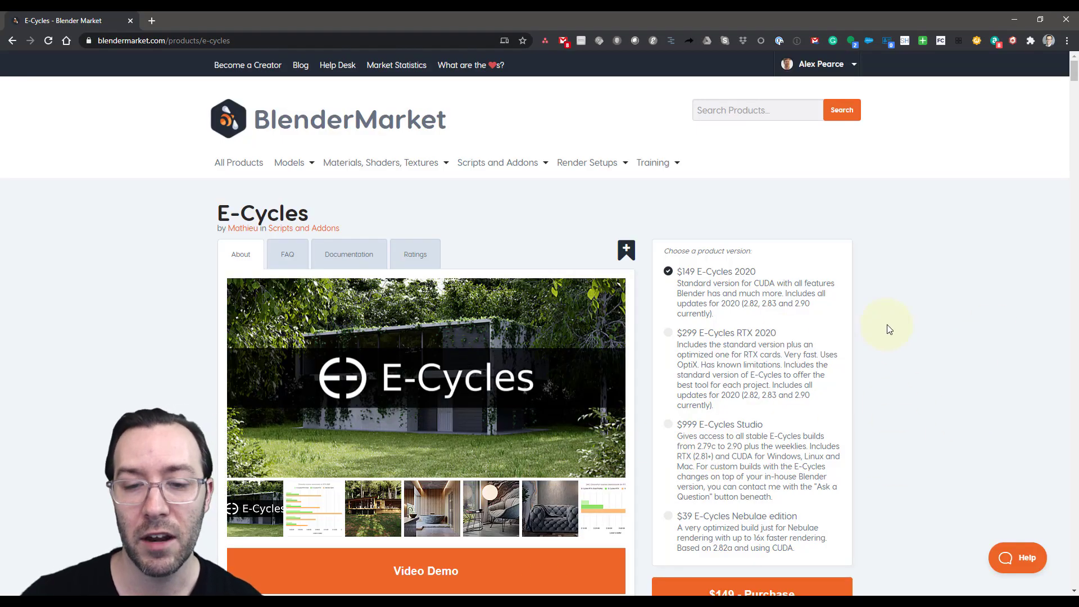
mouse_move(773, 337)
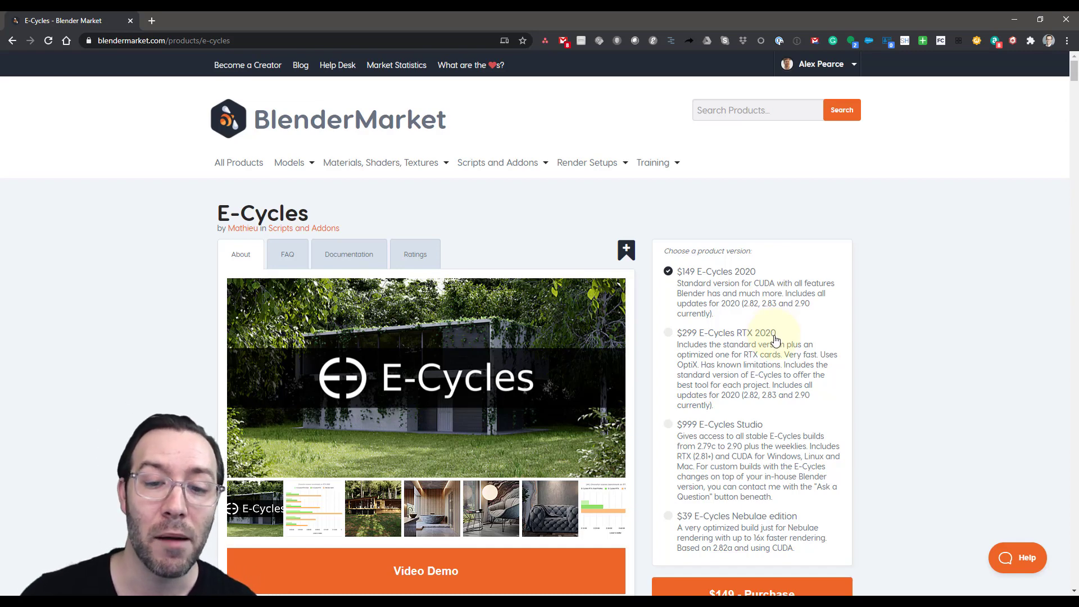
Step: Return from BlenderMarket to Blender and bring the Compositing workspace with the denoise nodes back up
key(alt+tab)
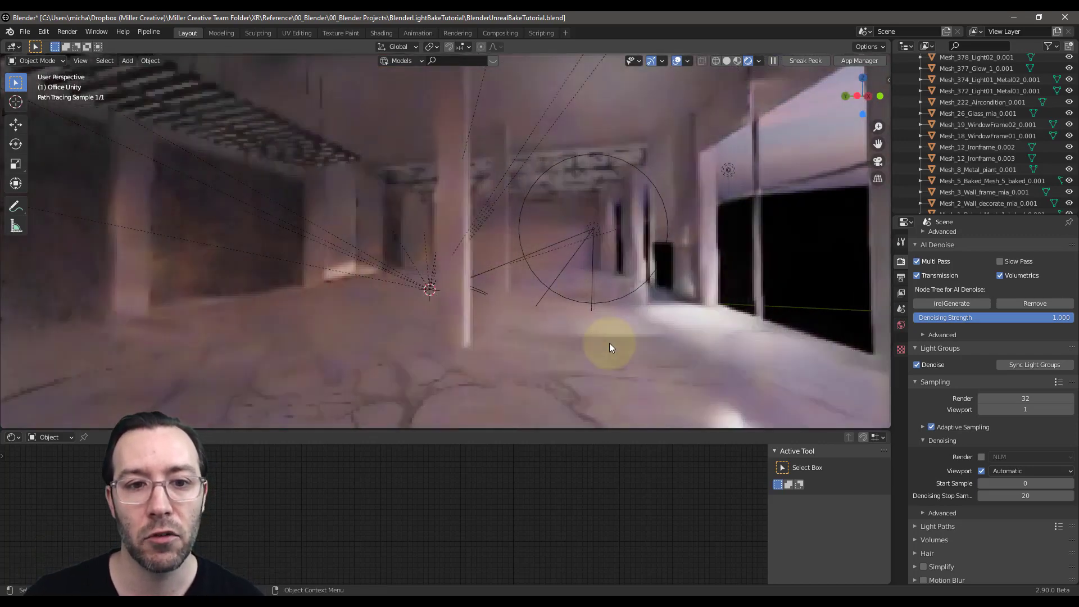
click(499, 33)
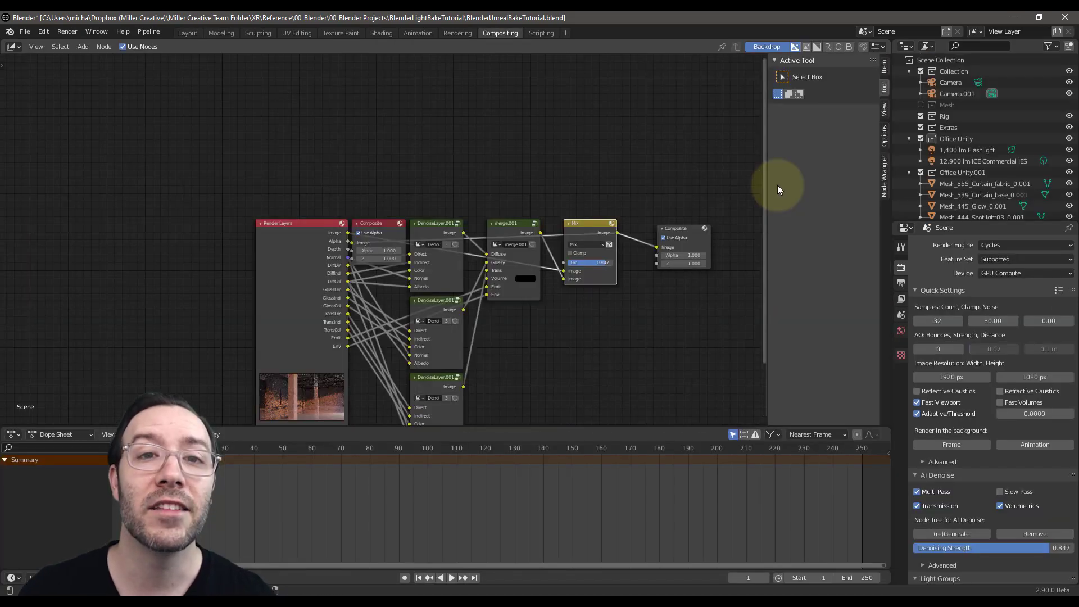